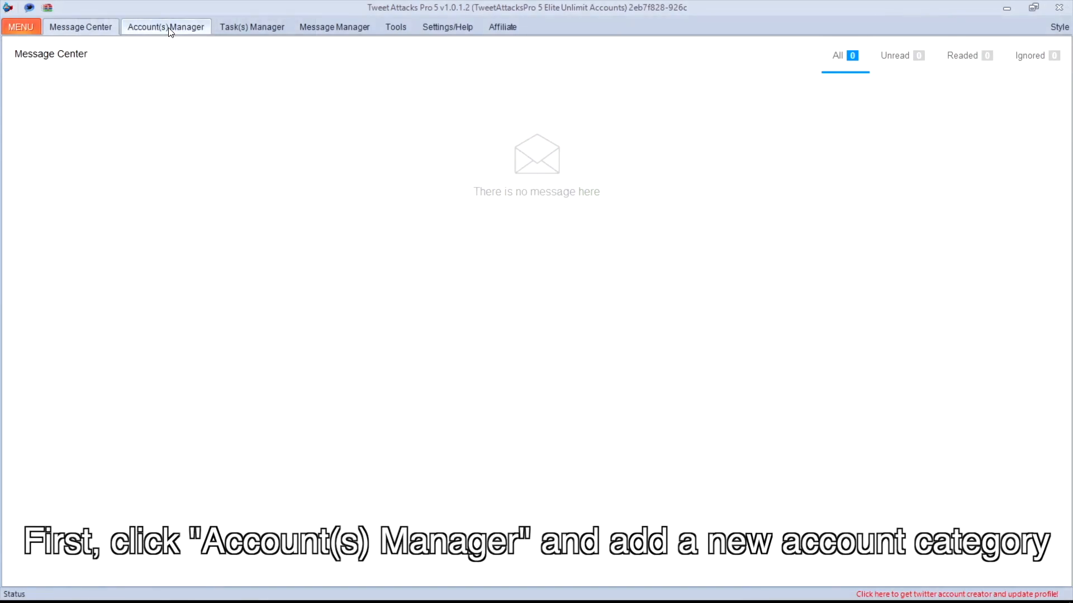
Step: Add an account category named 'create' in the Account(s) Manager and tick it
left_click(166, 27)
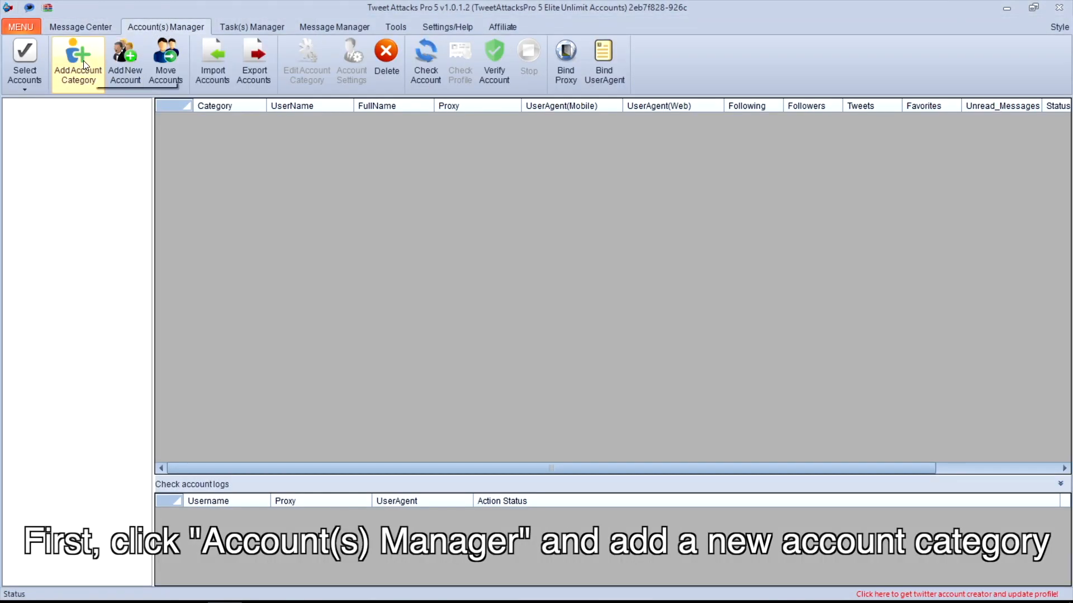
left_click(77, 62)
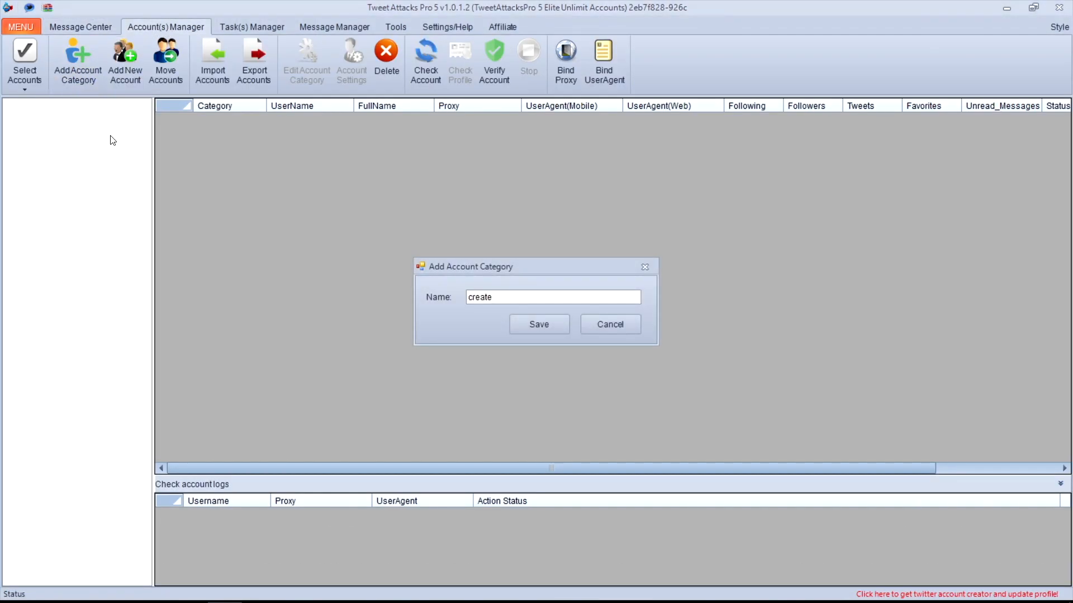
left_click(539, 324)
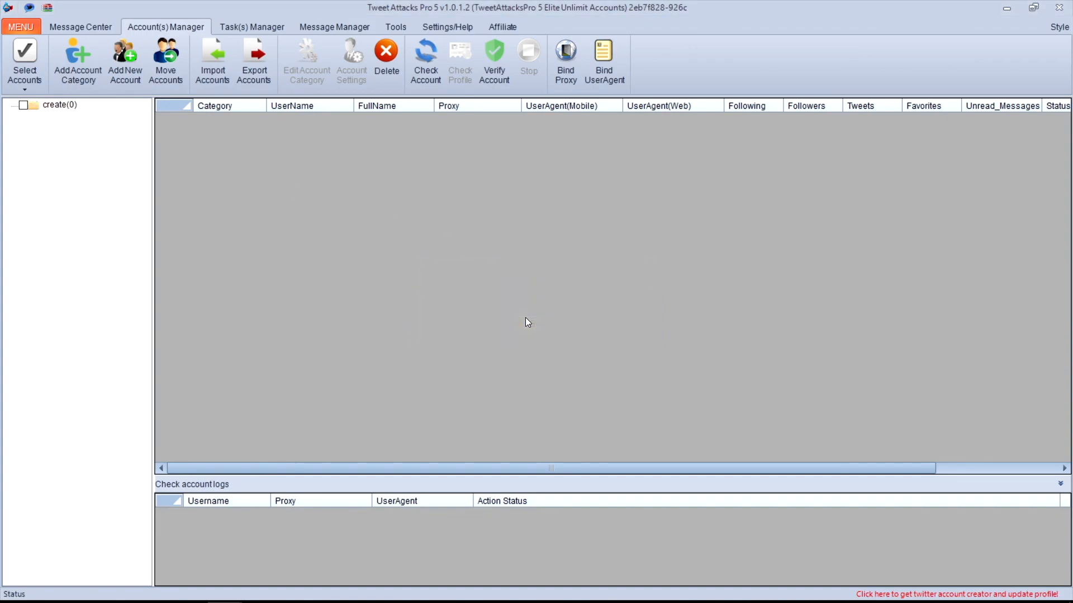
left_click(23, 105)
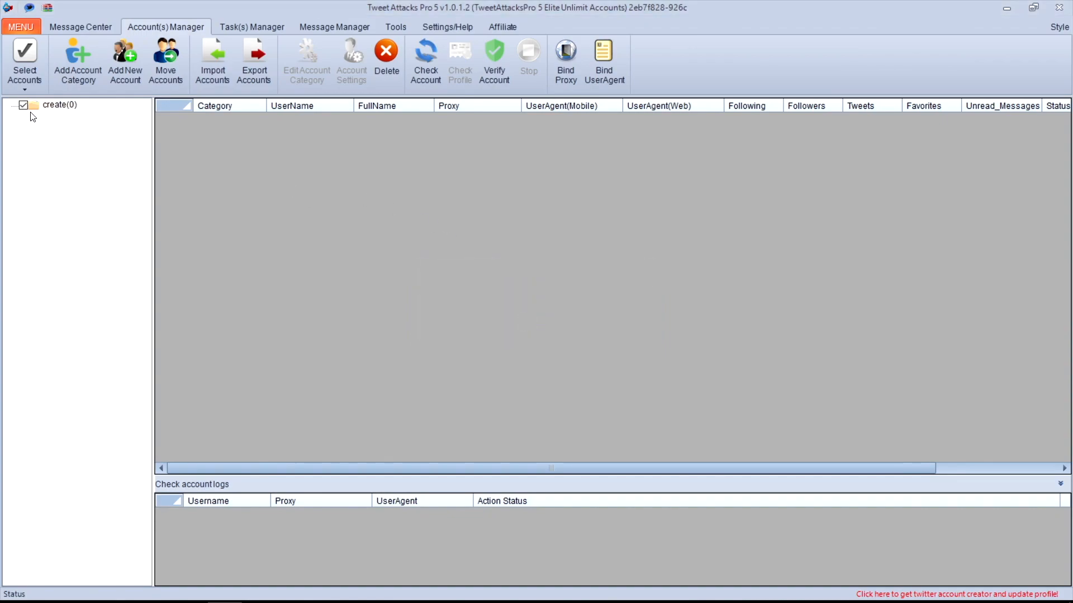
Step: Import ten accounts with proxies from accounts.txt into 'create', marked to register
left_click(212, 61)
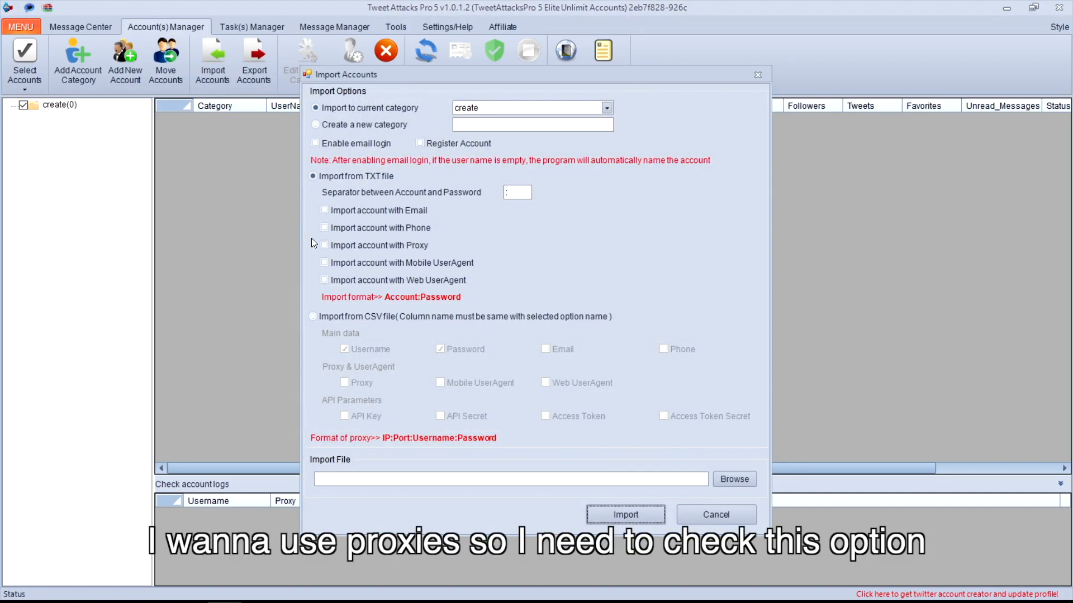
left_click(323, 245)
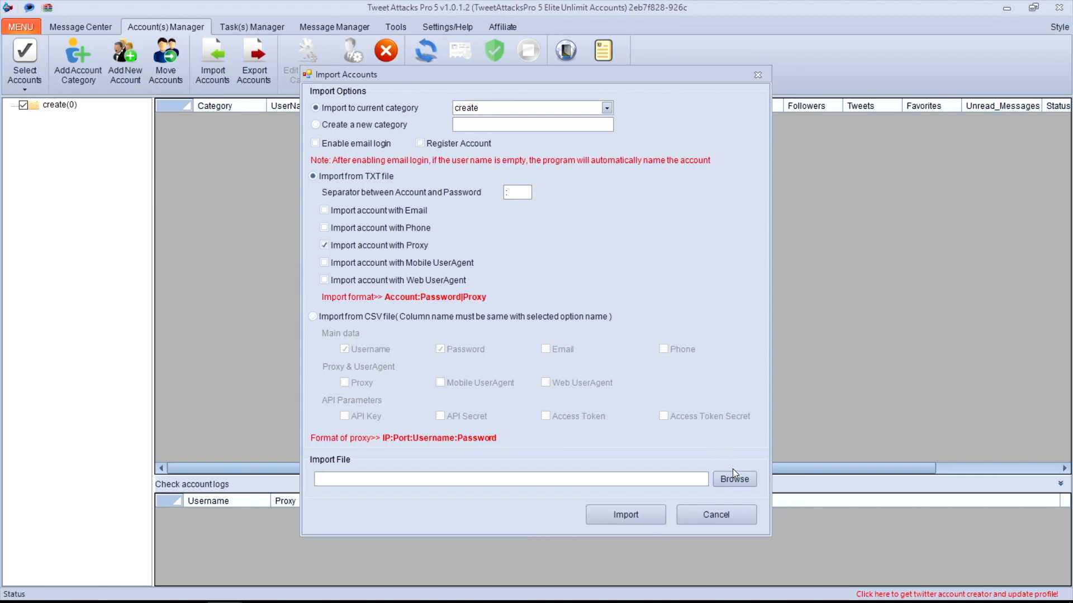
left_click(734, 478)
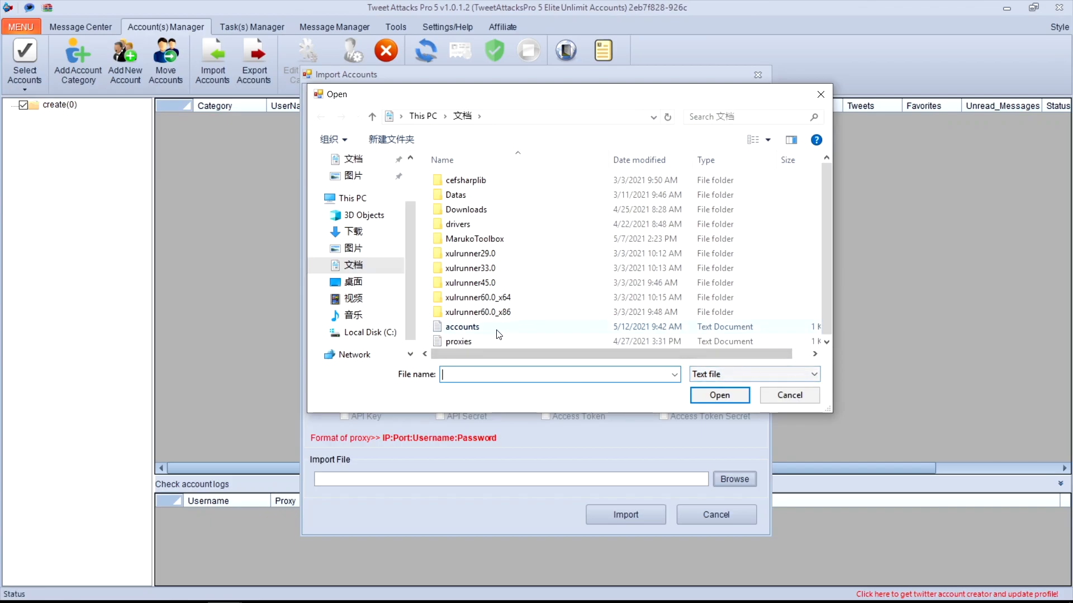
double_click(461, 326)
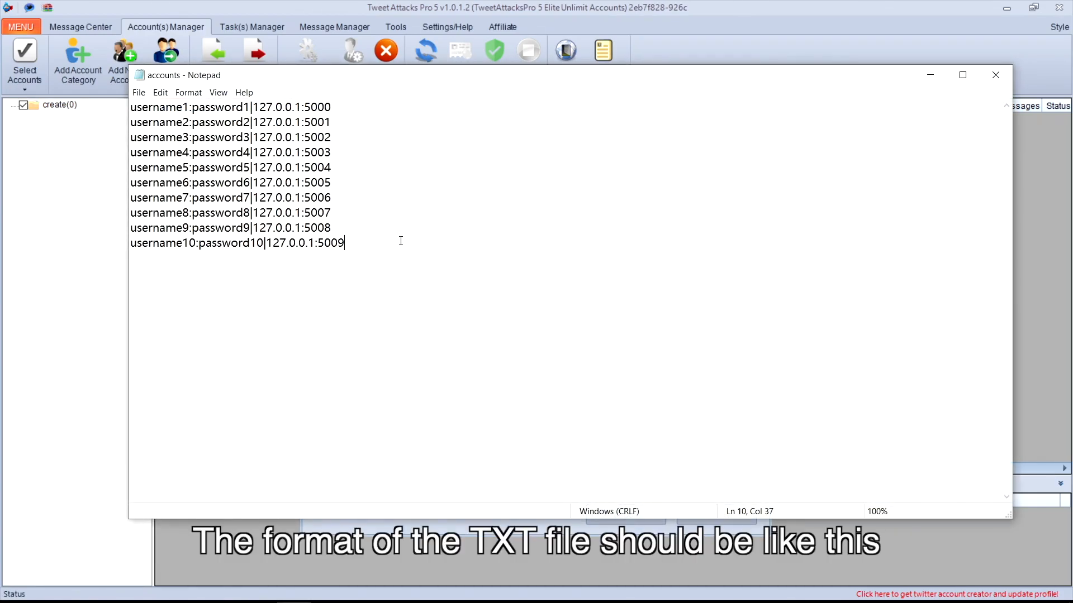
mouse_move(407, 244)
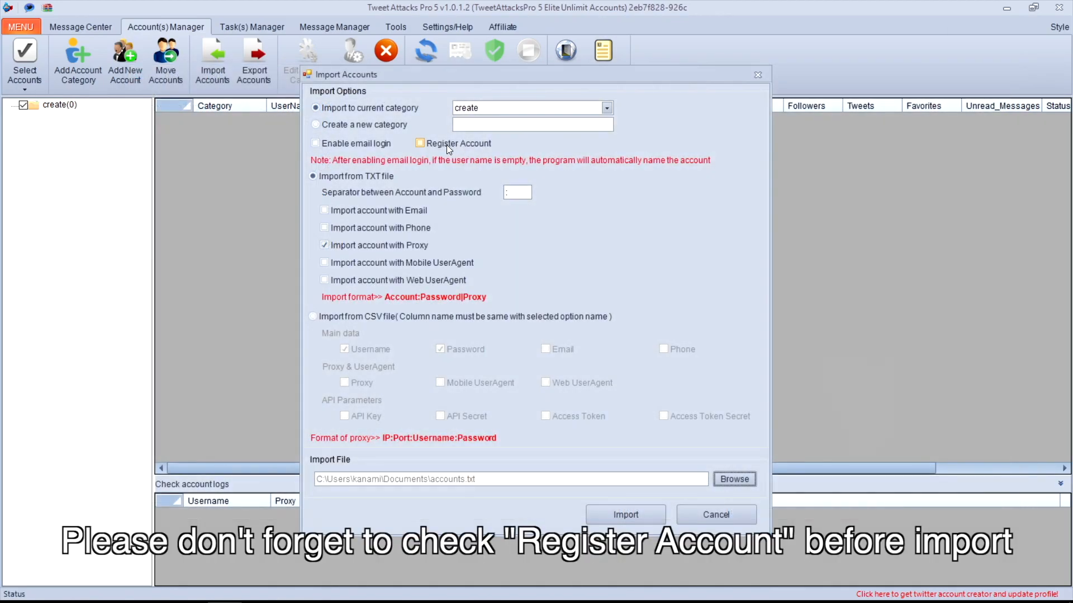
left_click(420, 143)
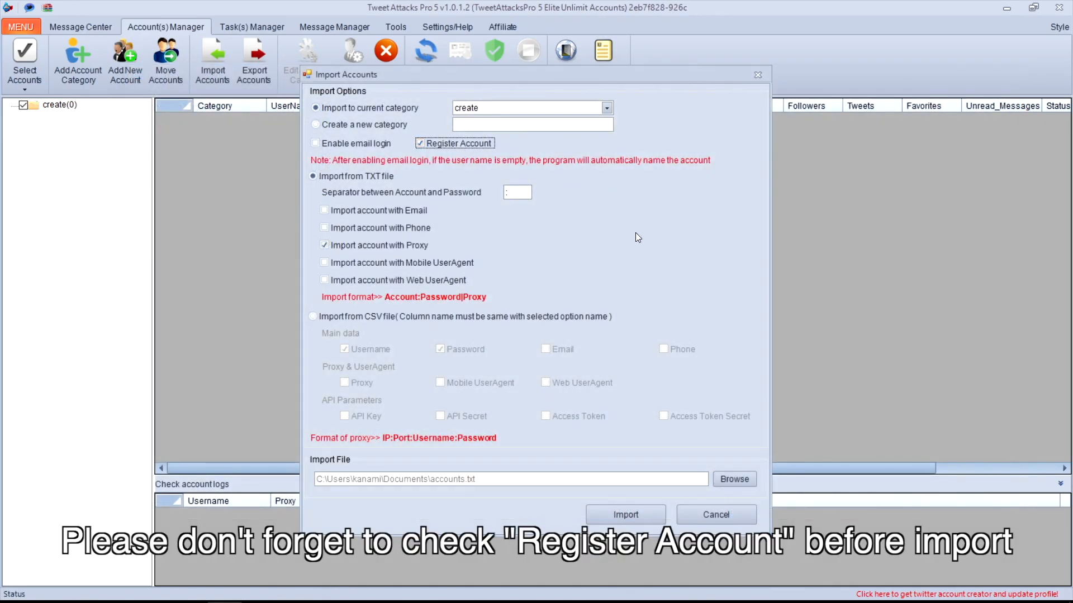
left_click(624, 515)
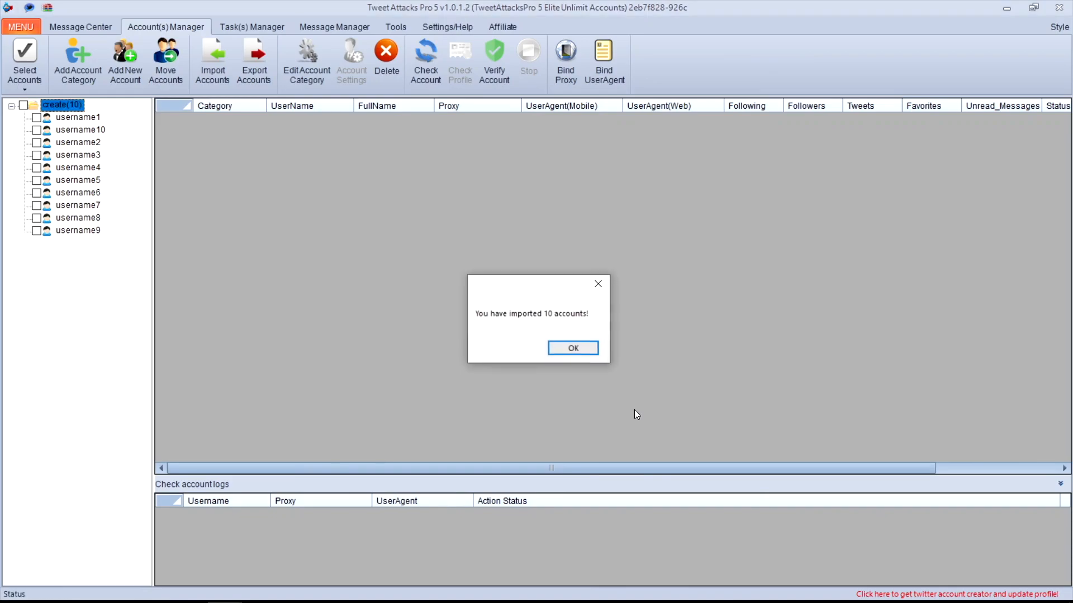
left_click(573, 347)
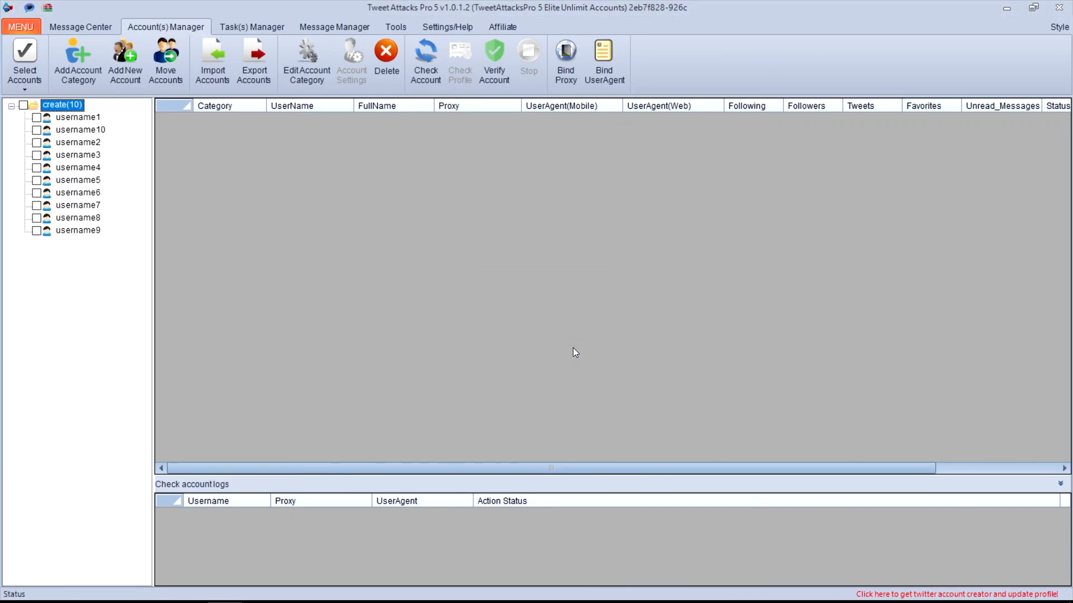
Step: Add an AccountRunThread module to the create task in task management
left_click(251, 27)
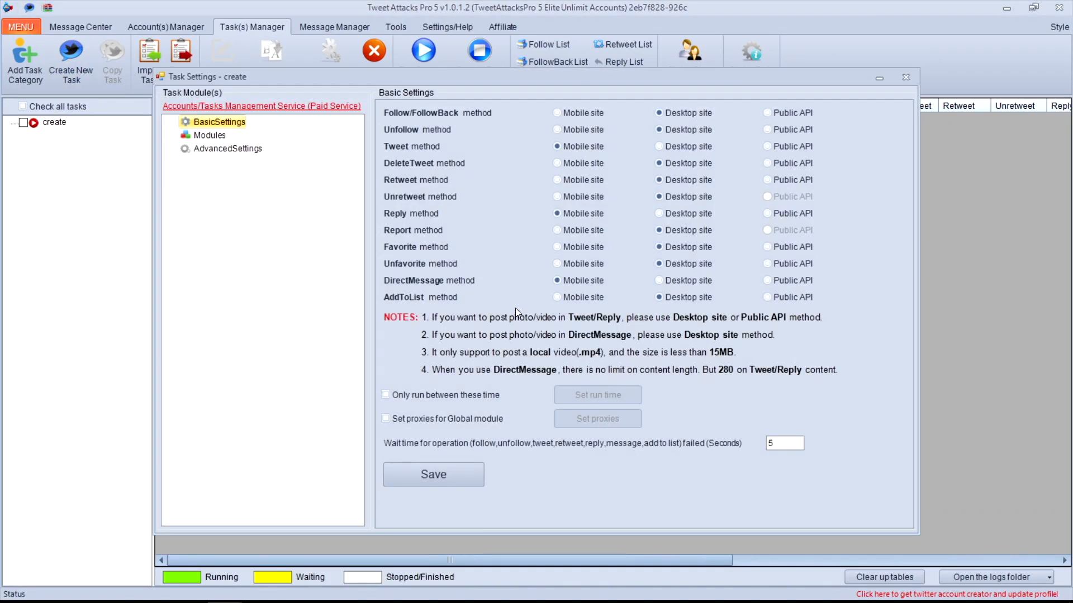
right_click(210, 134)
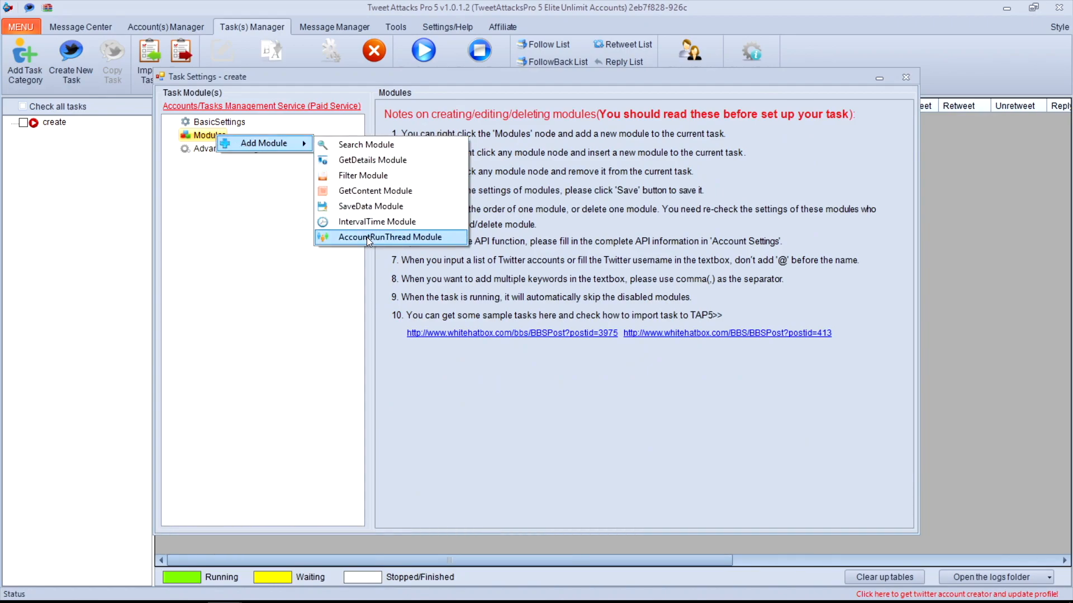
left_click(390, 237)
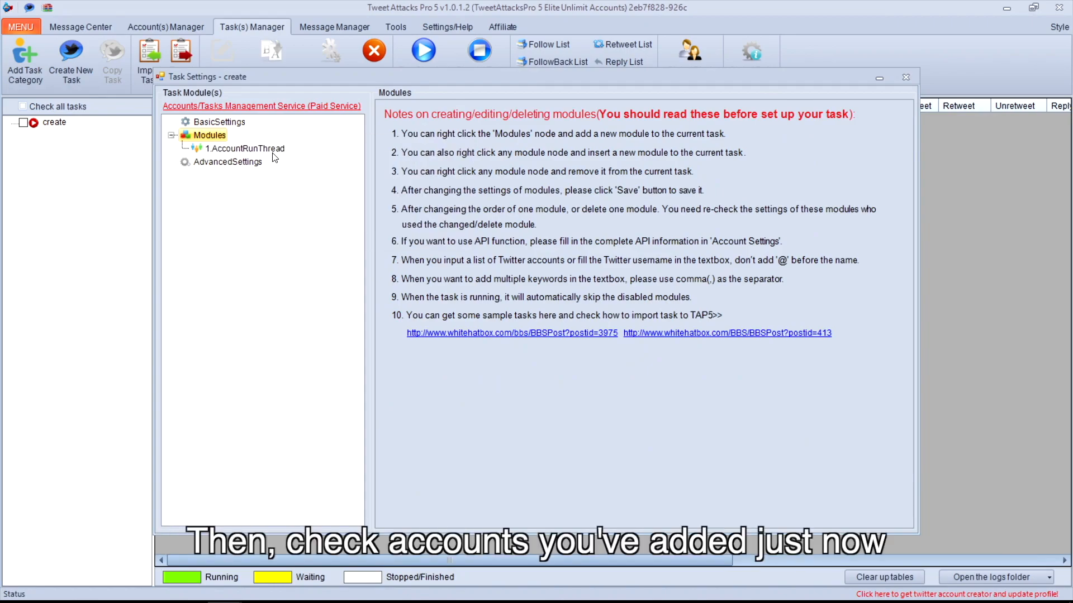
Step: Nest a Register module under the AccountRunThread module
left_click(244, 149)
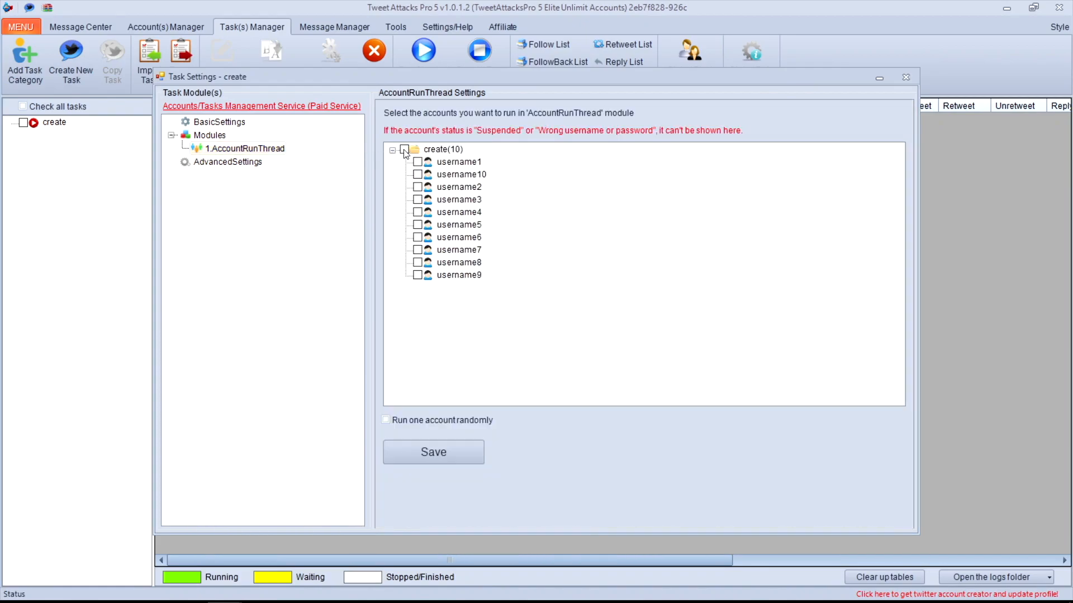
right_click(245, 149)
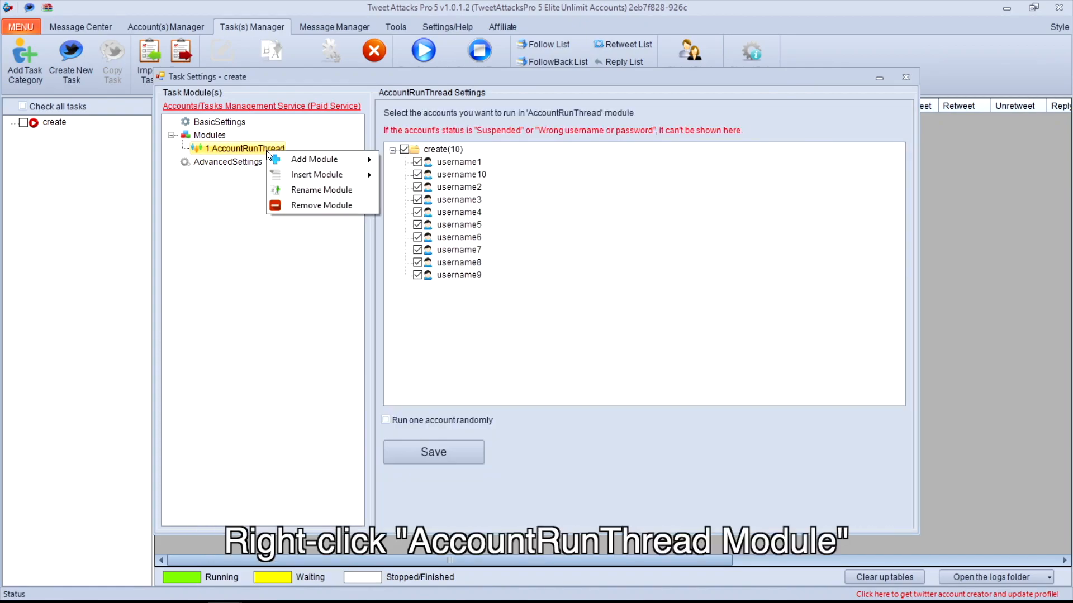
left_click(314, 158)
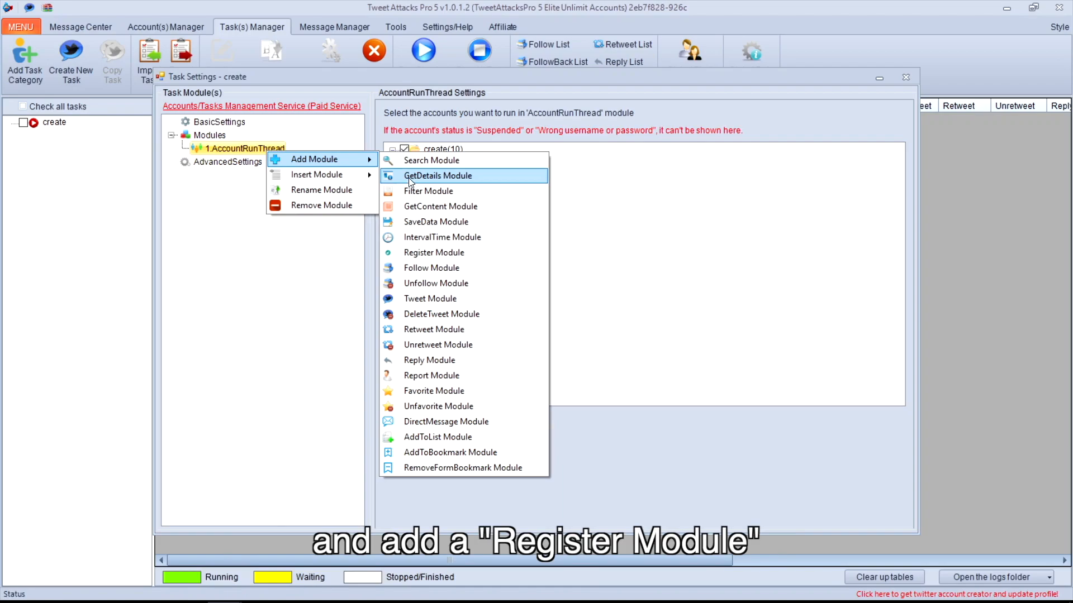
left_click(434, 252)
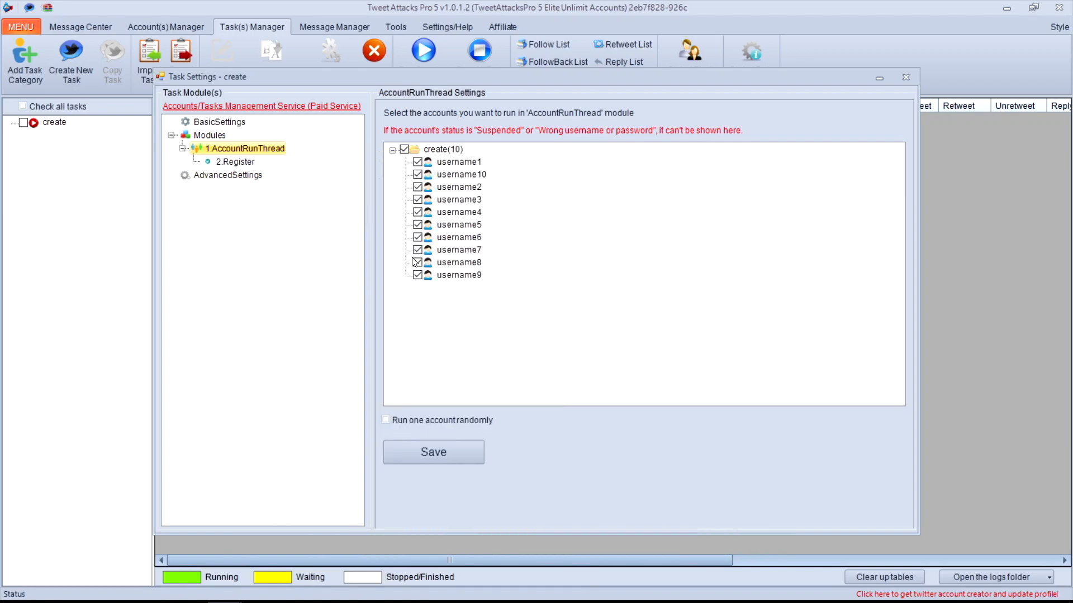
Step: Set the Register module to mobile phone without binding email, country Russian, and save
left_click(235, 161)
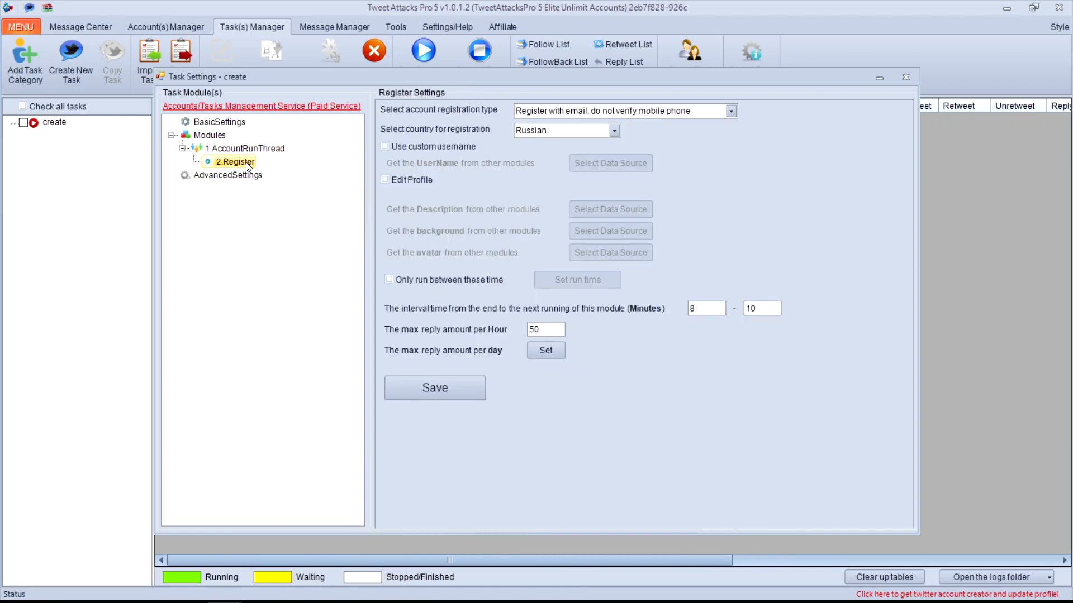
left_click(729, 110)
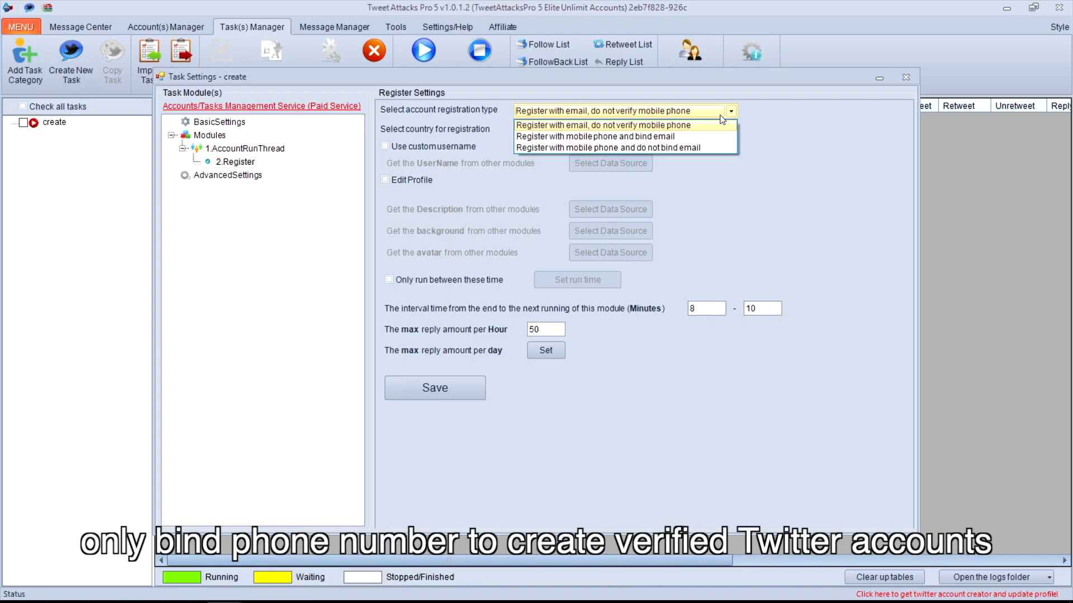
mouse_move(708, 148)
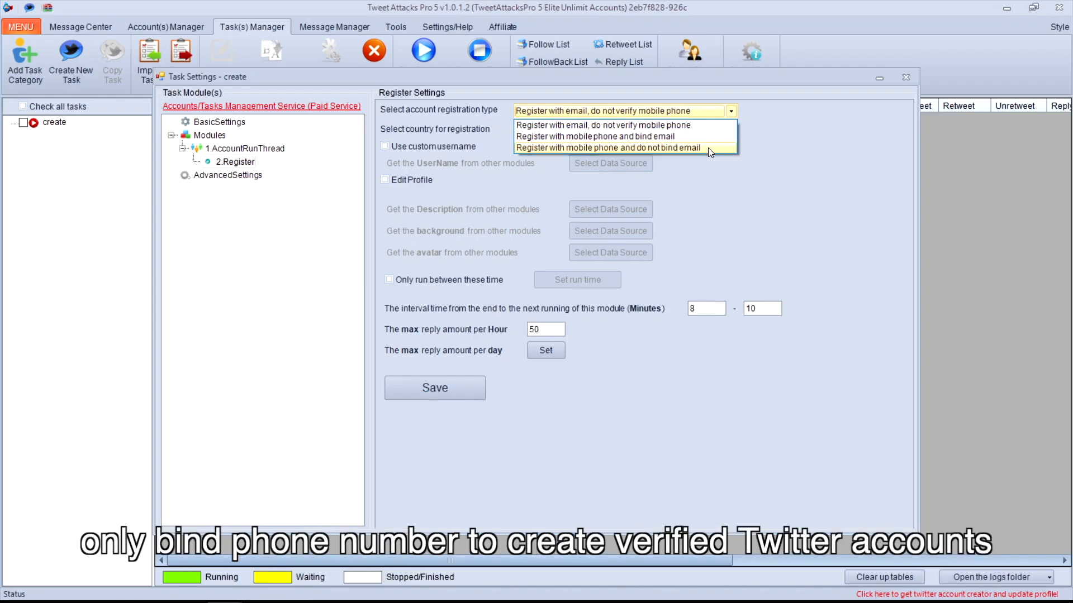
left_click(604, 147)
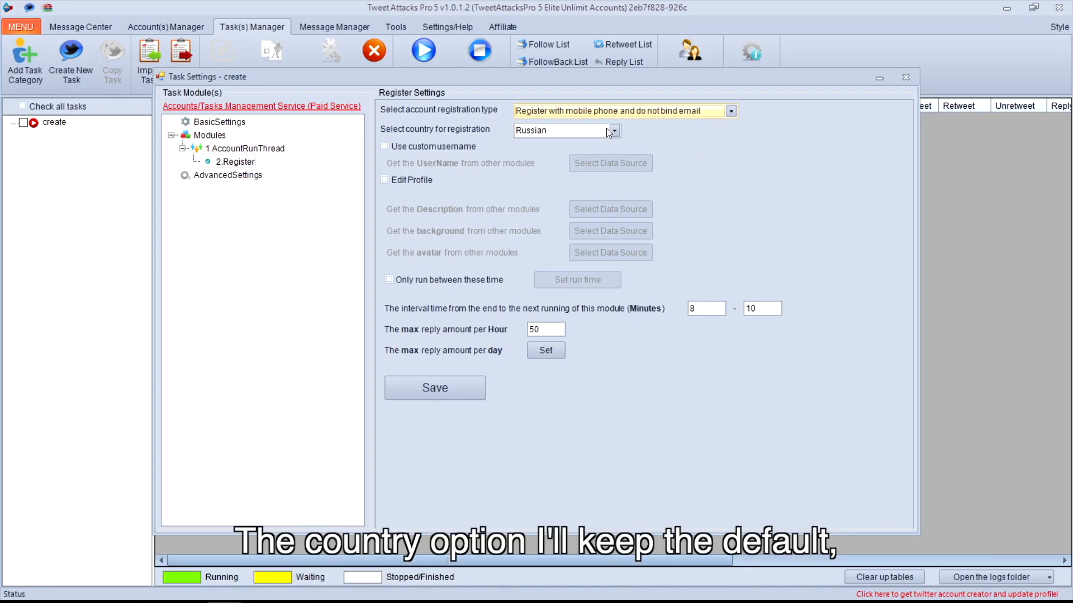
left_click(612, 130)
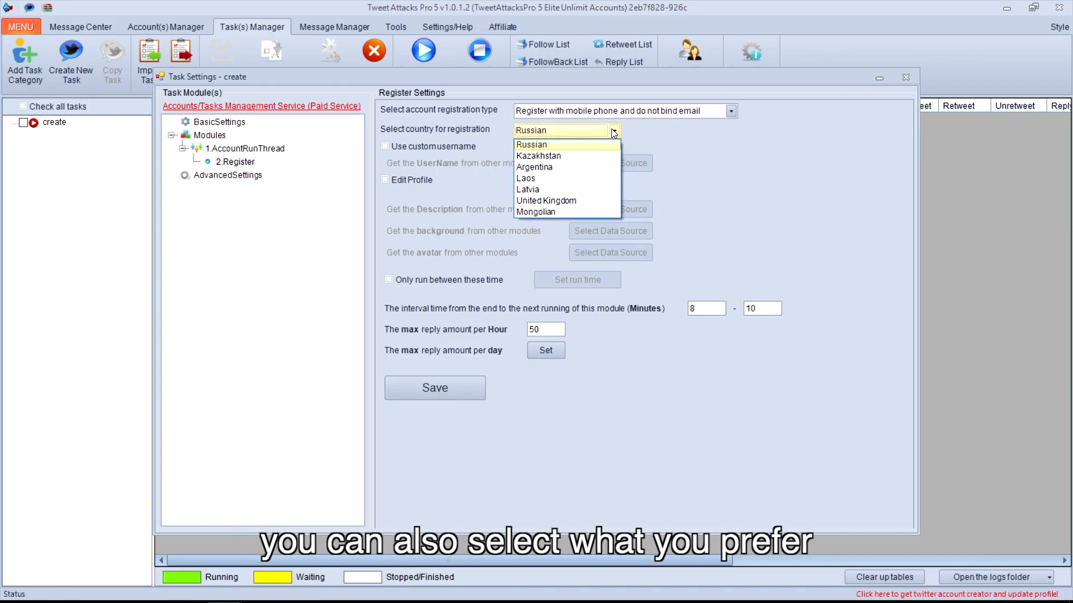
left_click(532, 143)
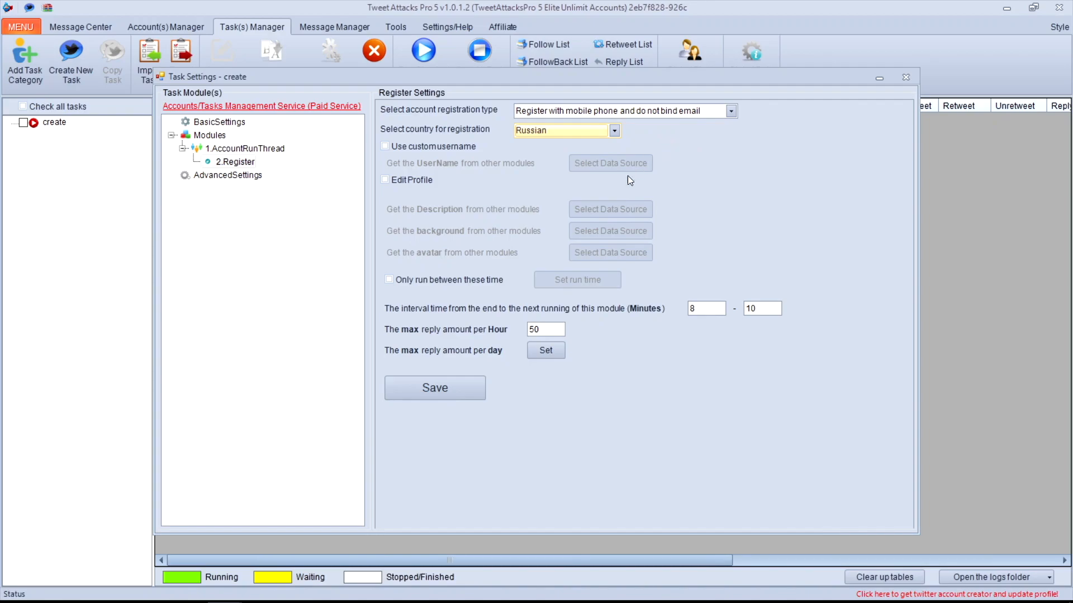
left_click(434, 388)
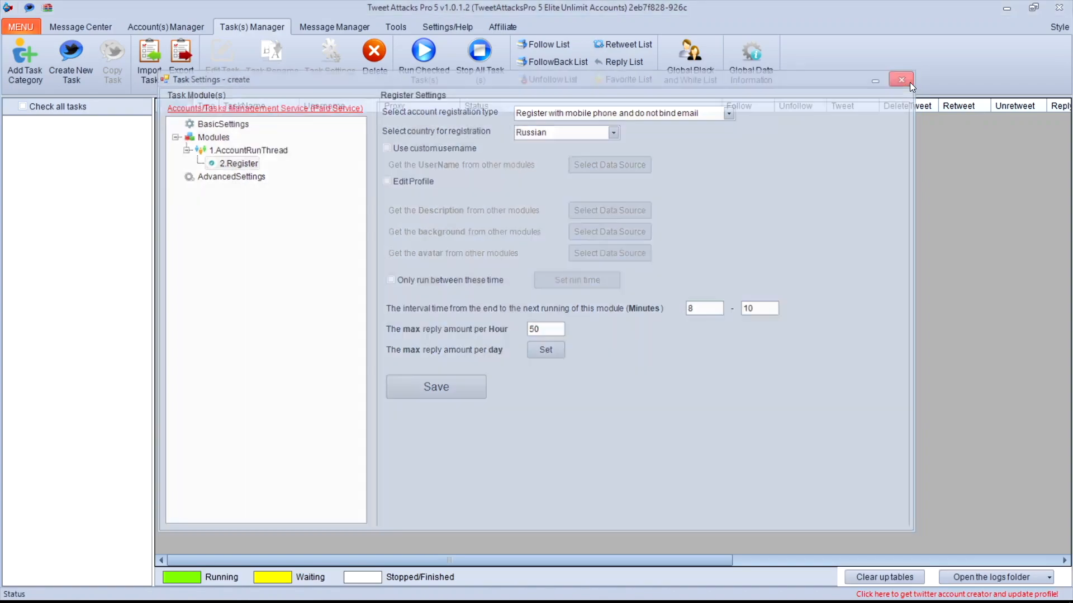
Step: Close Task Settings and open the global Settings page with main and sub threads at 5
left_click(901, 79)
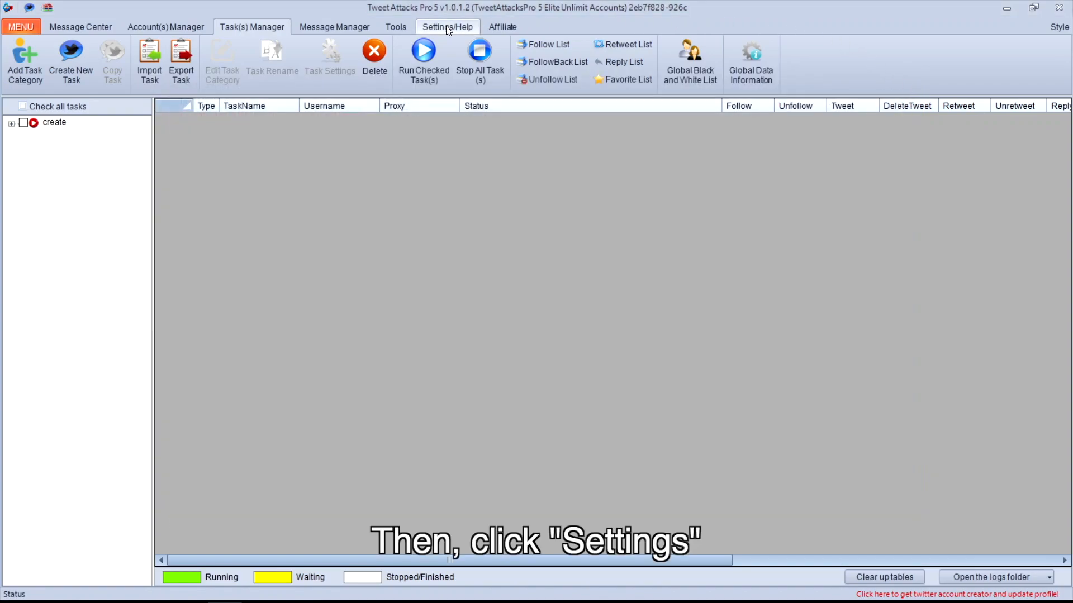
left_click(448, 27)
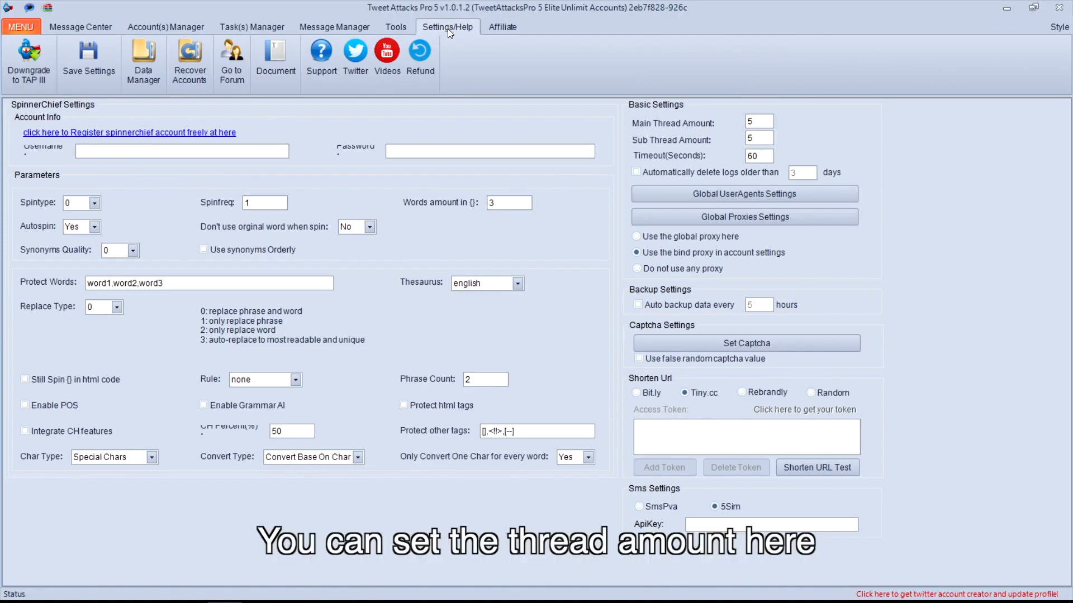
mouse_move(586, 207)
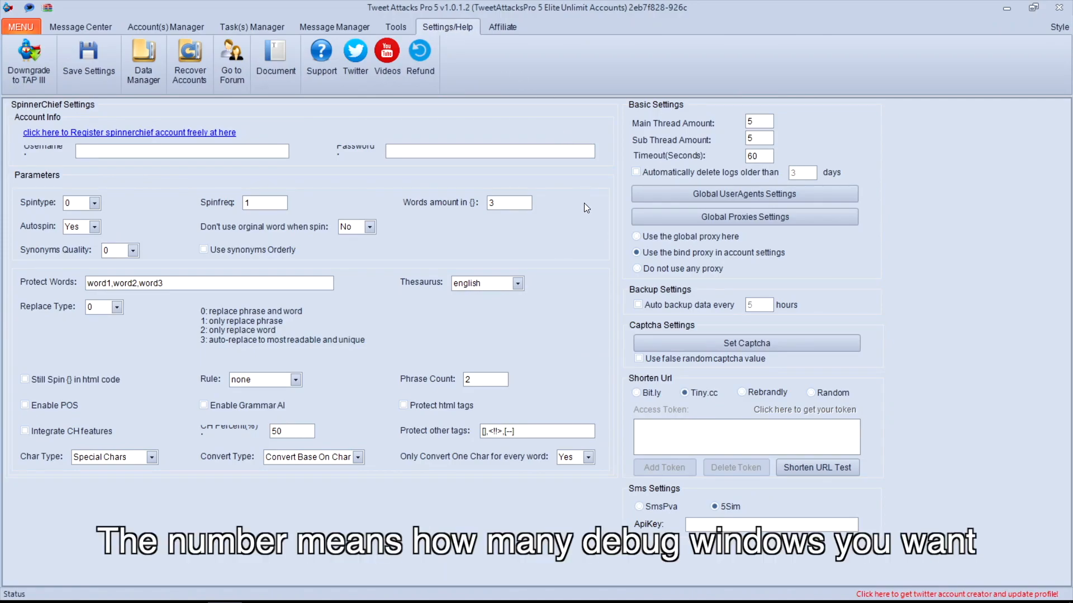
mouse_move(607, 173)
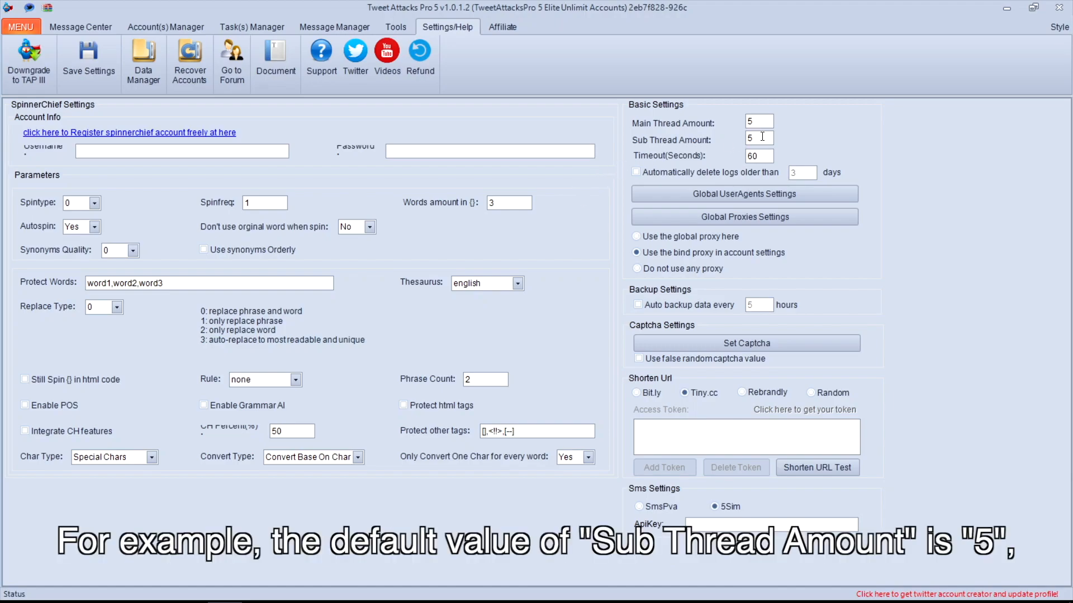
mouse_move(728, 118)
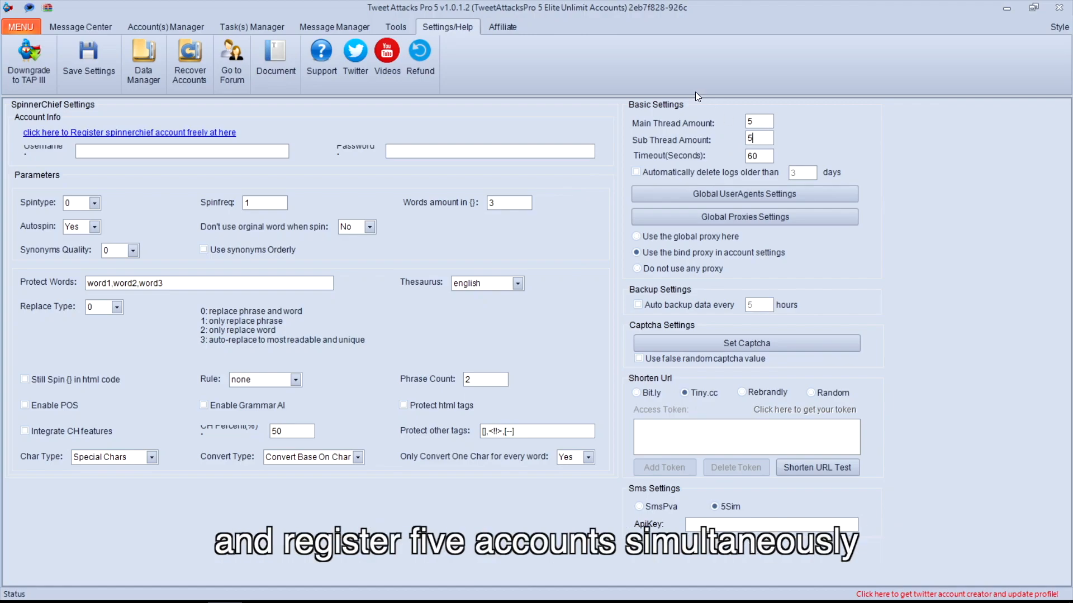
mouse_move(852, 276)
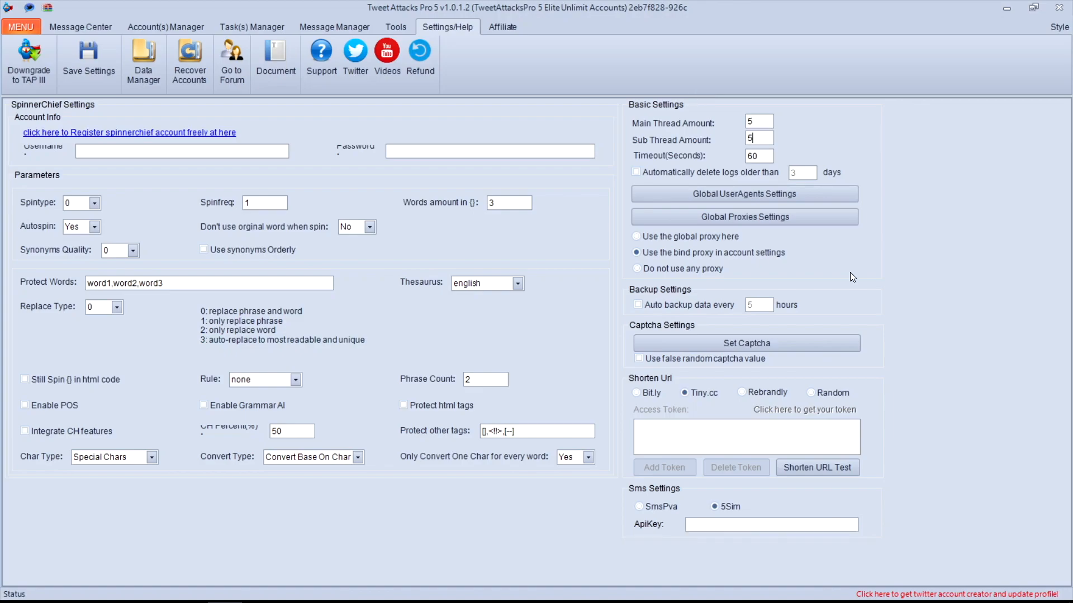
Step: Select 2Captcha as the captcha solver and enter its API key
left_click(746, 342)
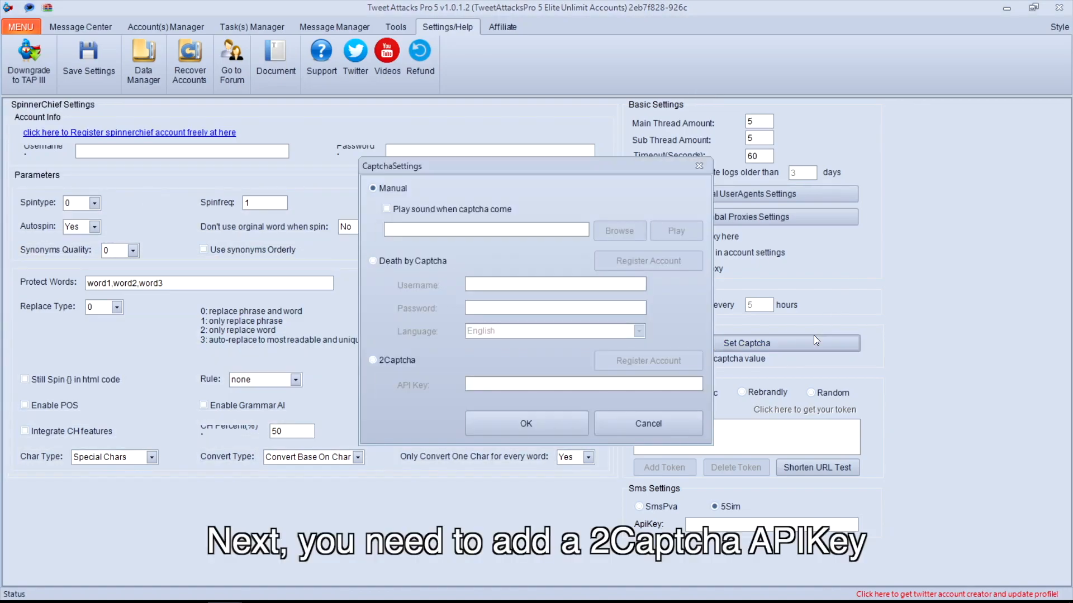
left_click(373, 360)
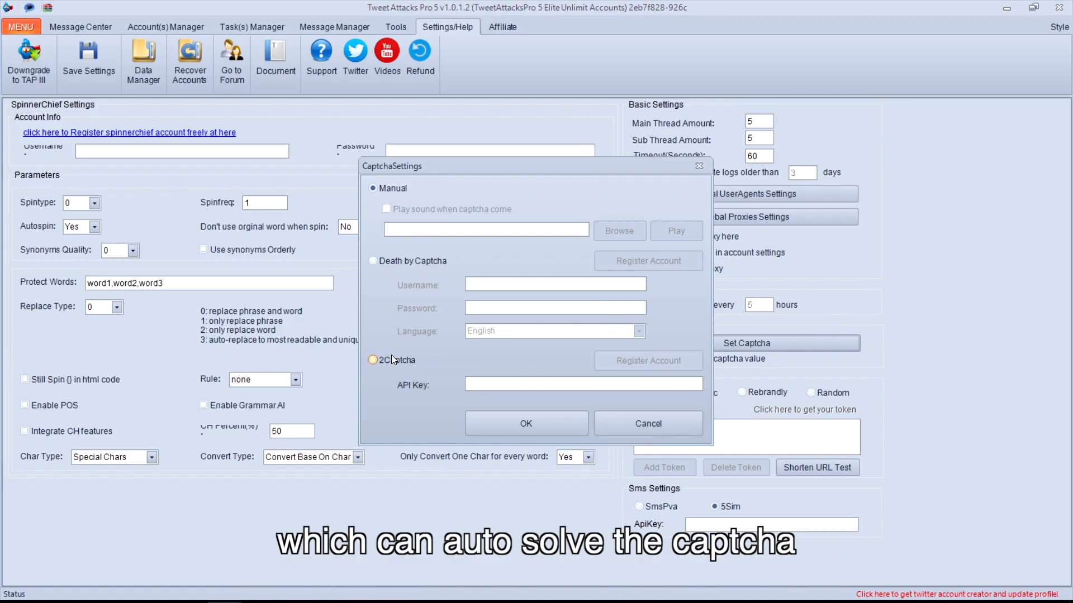
left_click(373, 359)
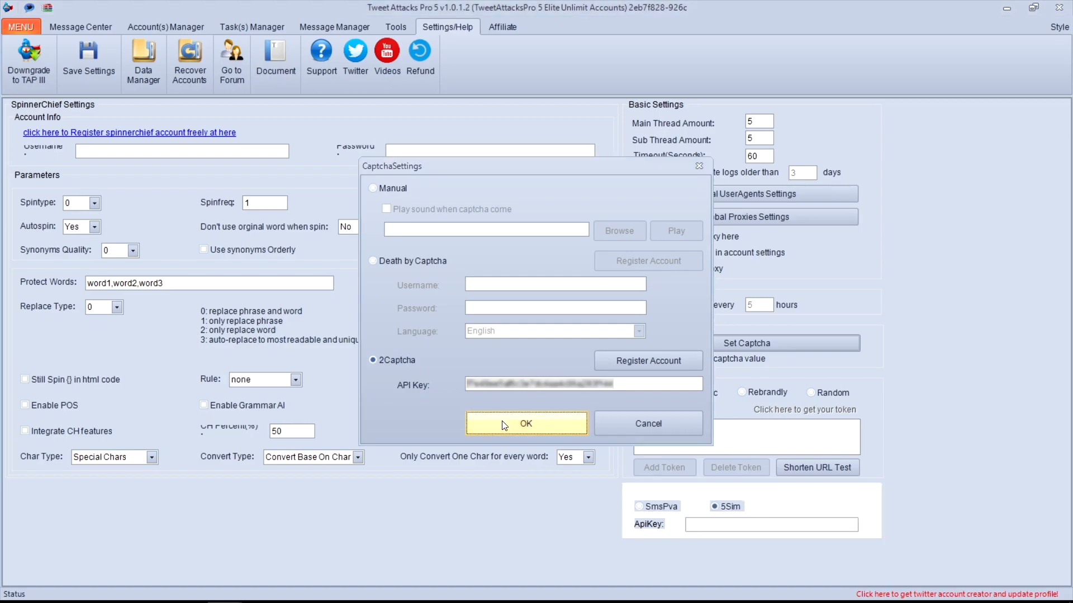
left_click(525, 424)
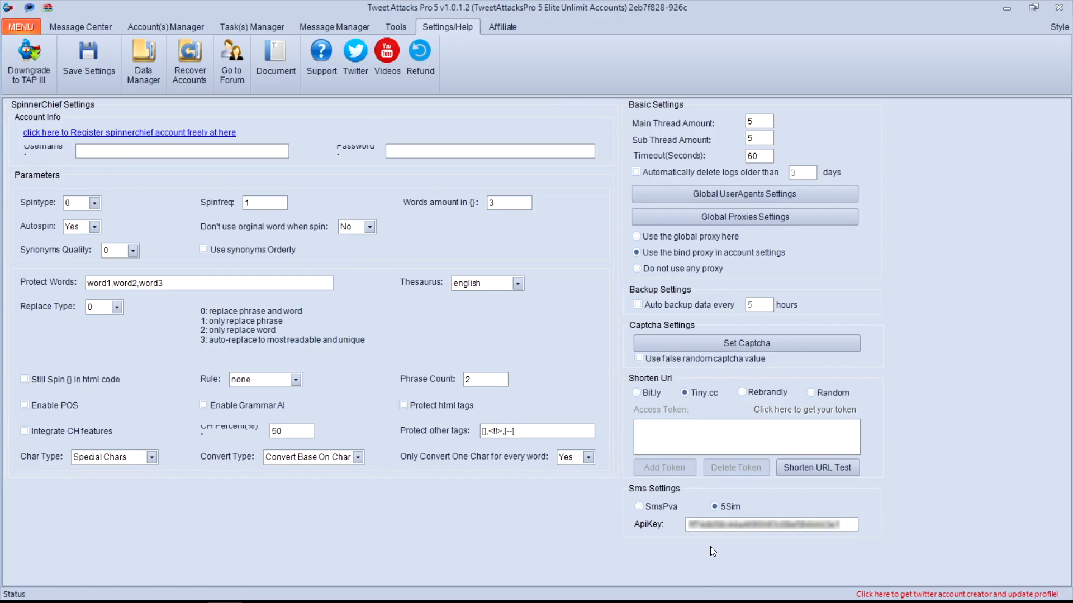
mouse_move(89, 58)
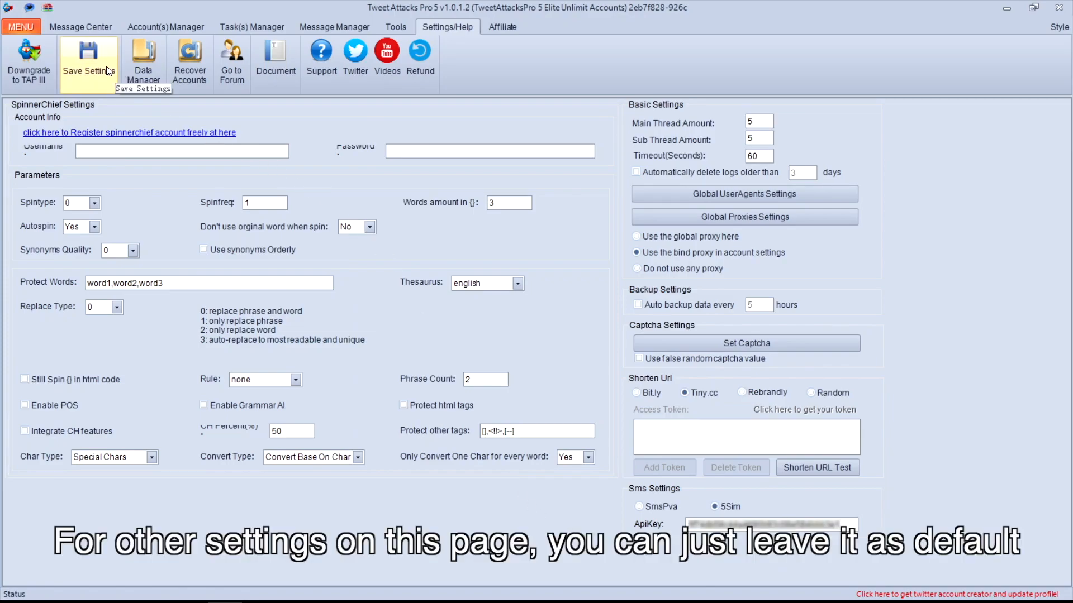
Step: Save the global settings and return to the task list
left_click(88, 58)
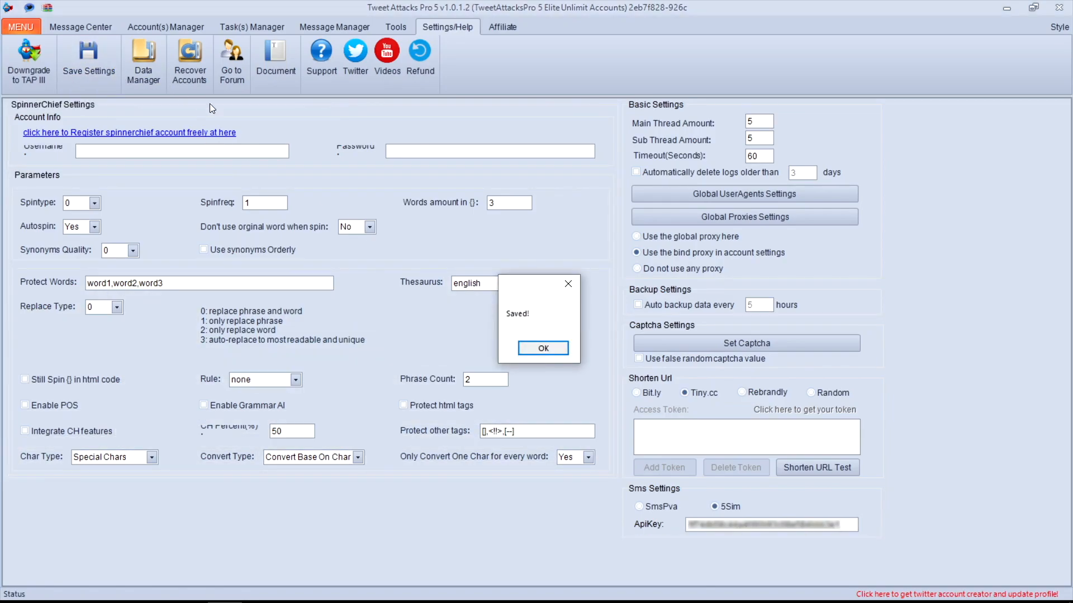
left_click(542, 348)
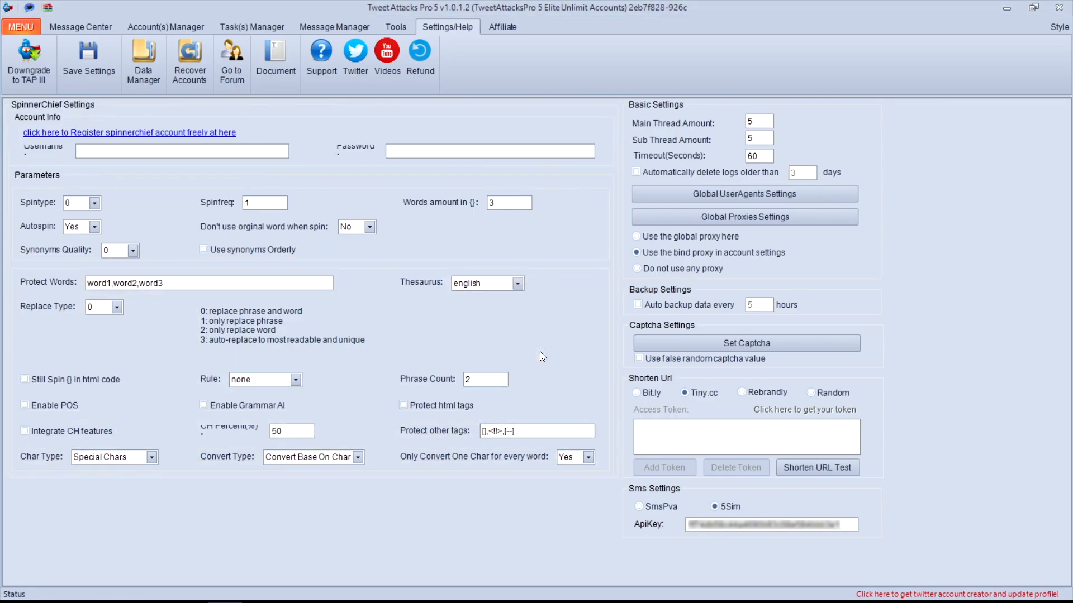
left_click(251, 27)
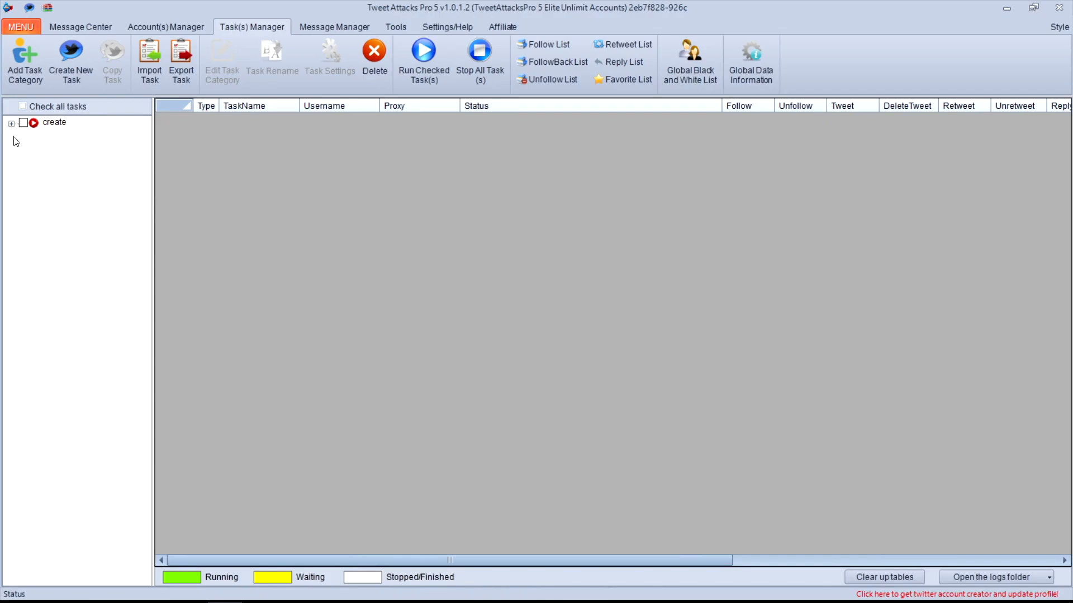
Step: Run the checked 'create' task one time across all ten accounts
left_click(23, 122)
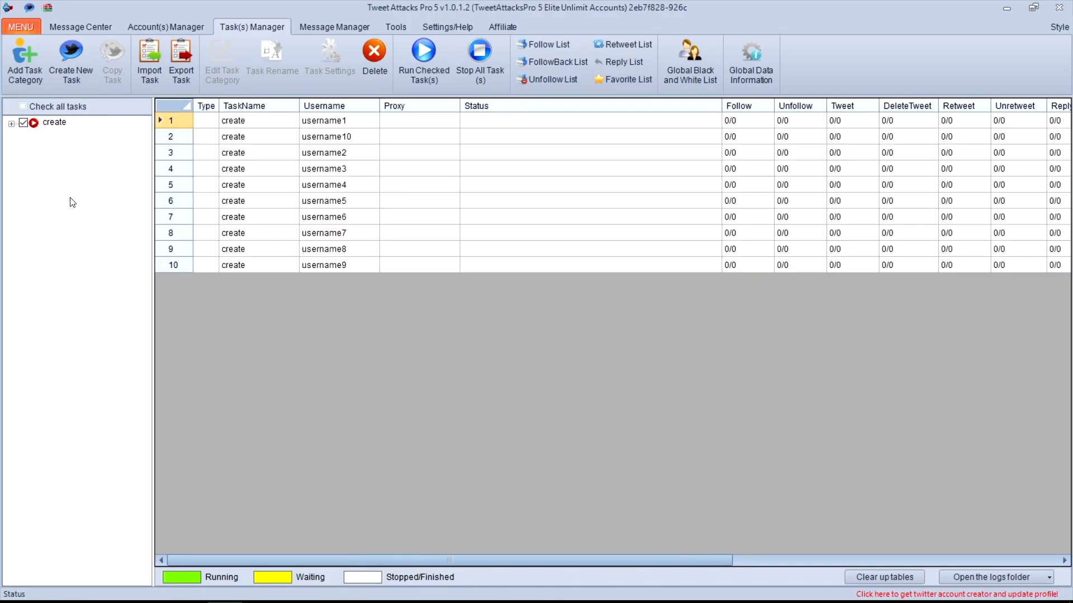
left_click(423, 55)
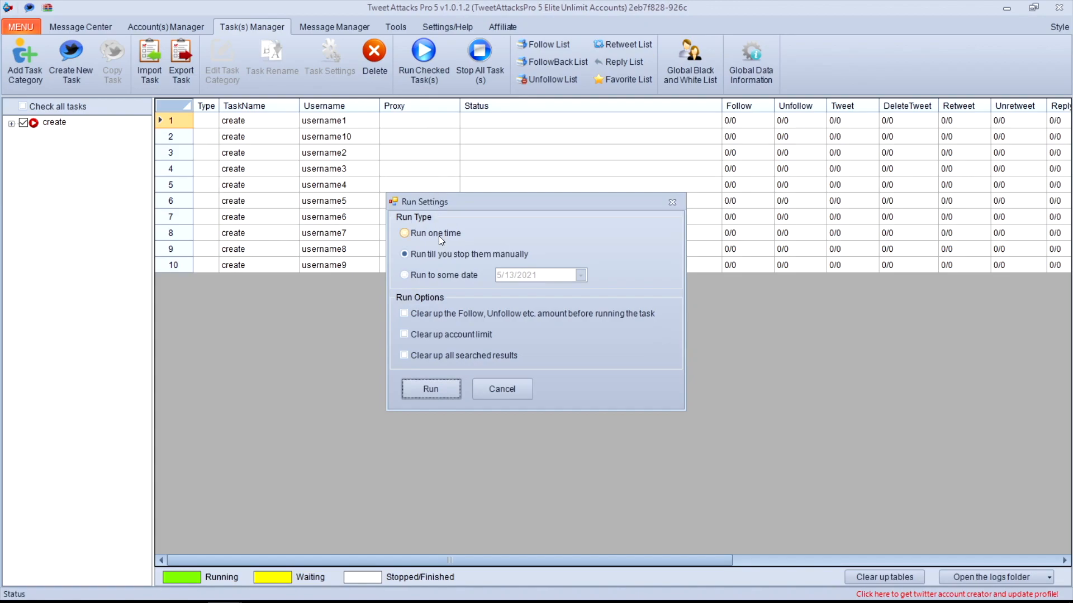
left_click(404, 232)
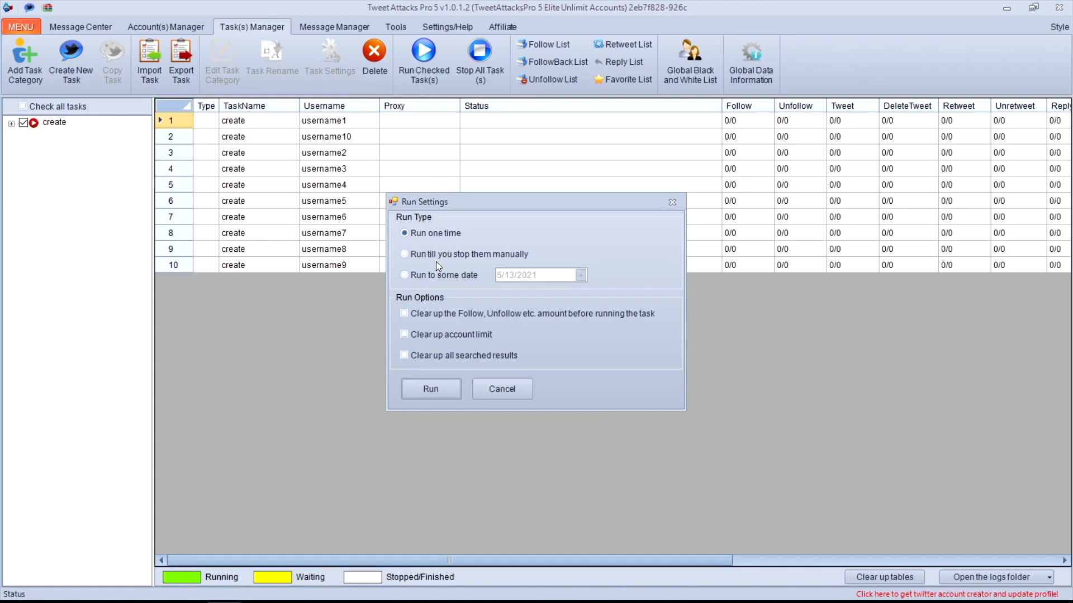
left_click(430, 389)
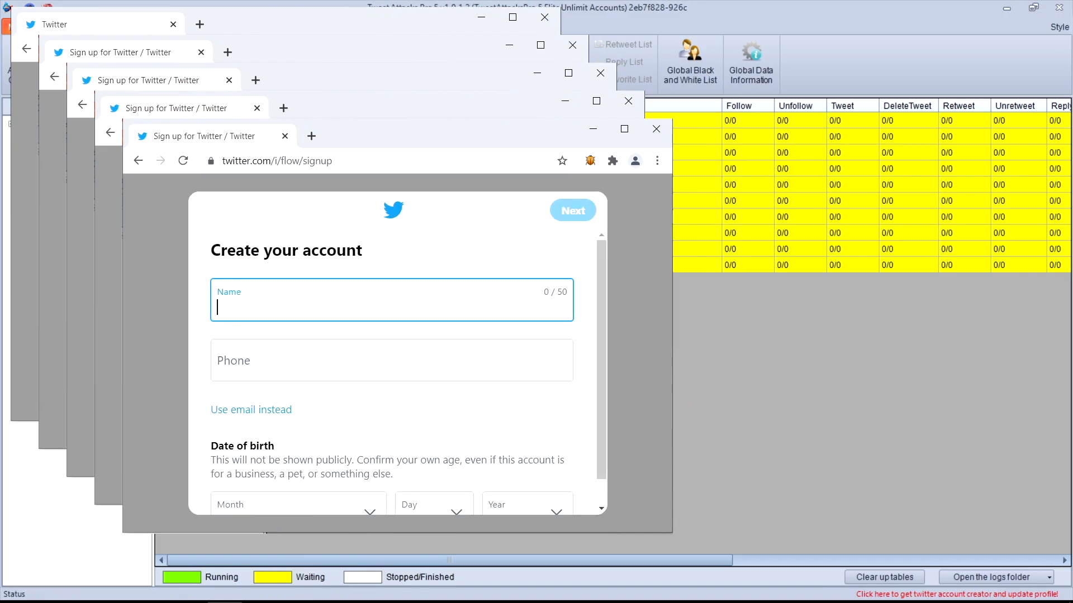
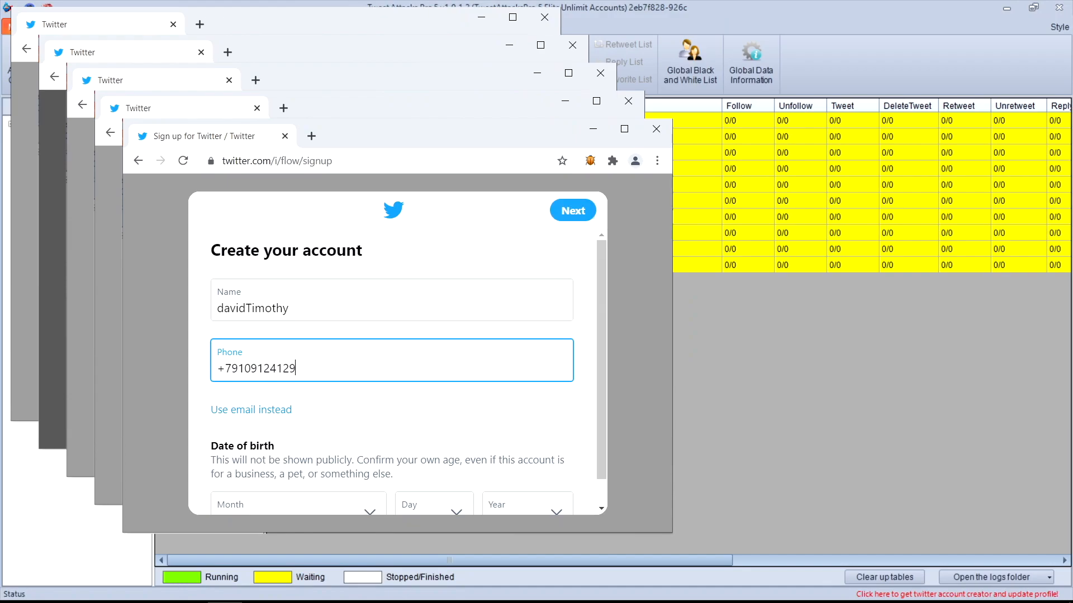
left_click(572, 210)
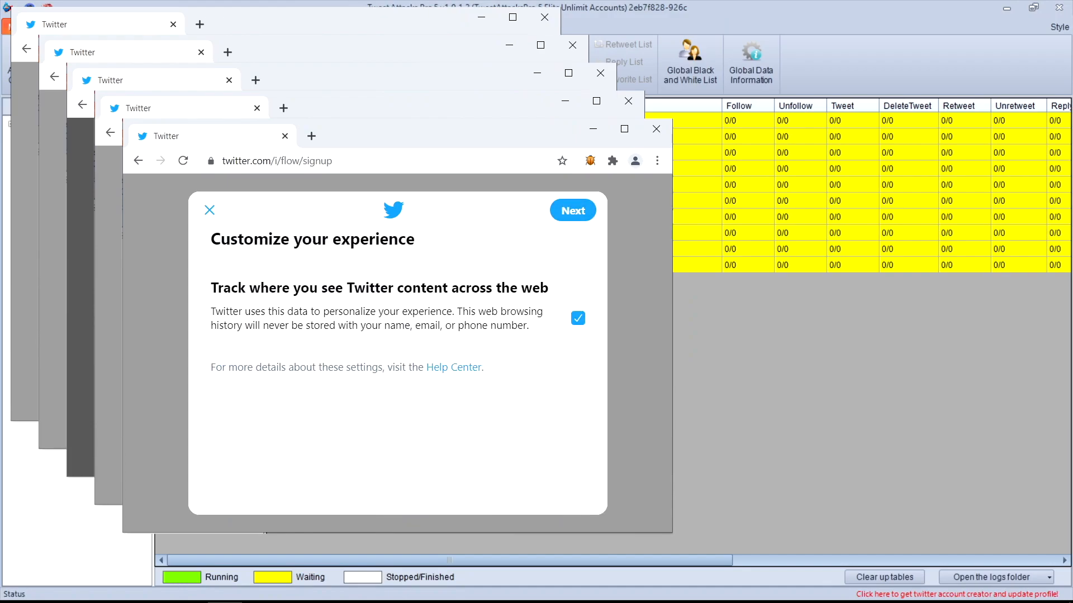
left_click(572, 210)
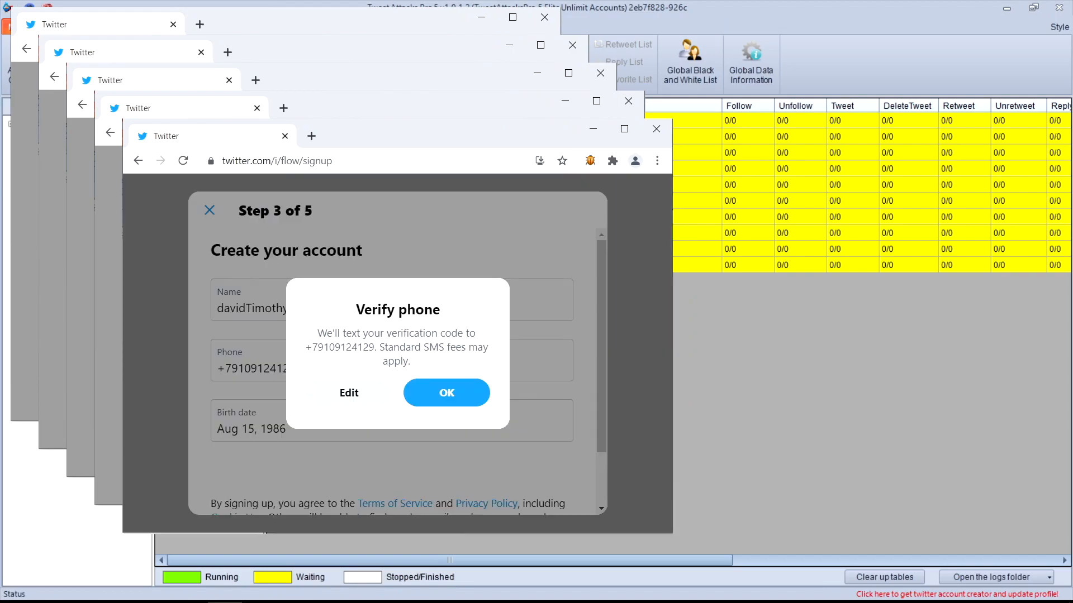
left_click(445, 392)
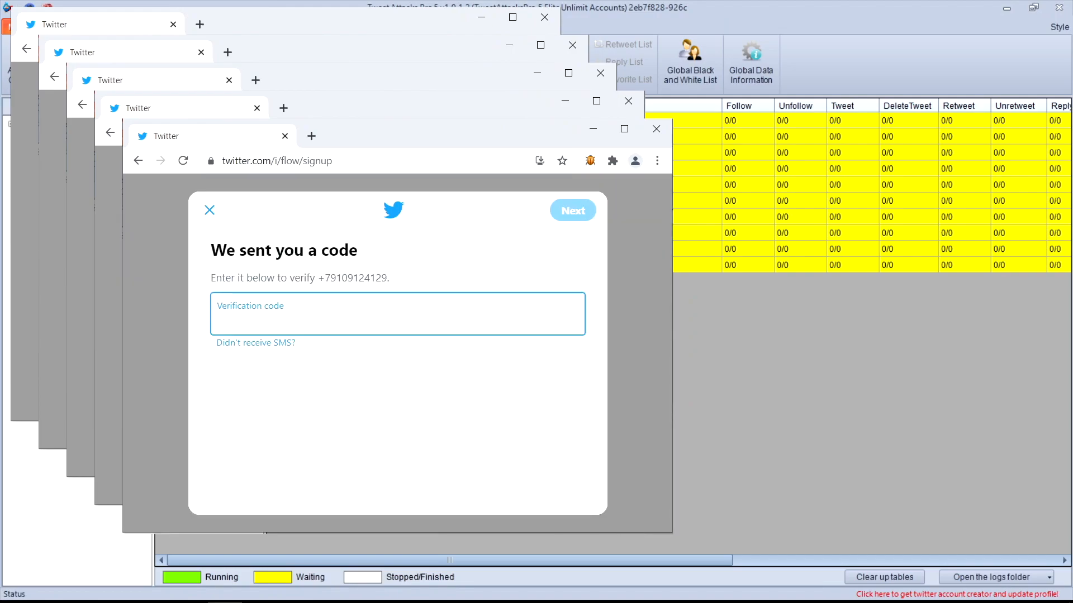
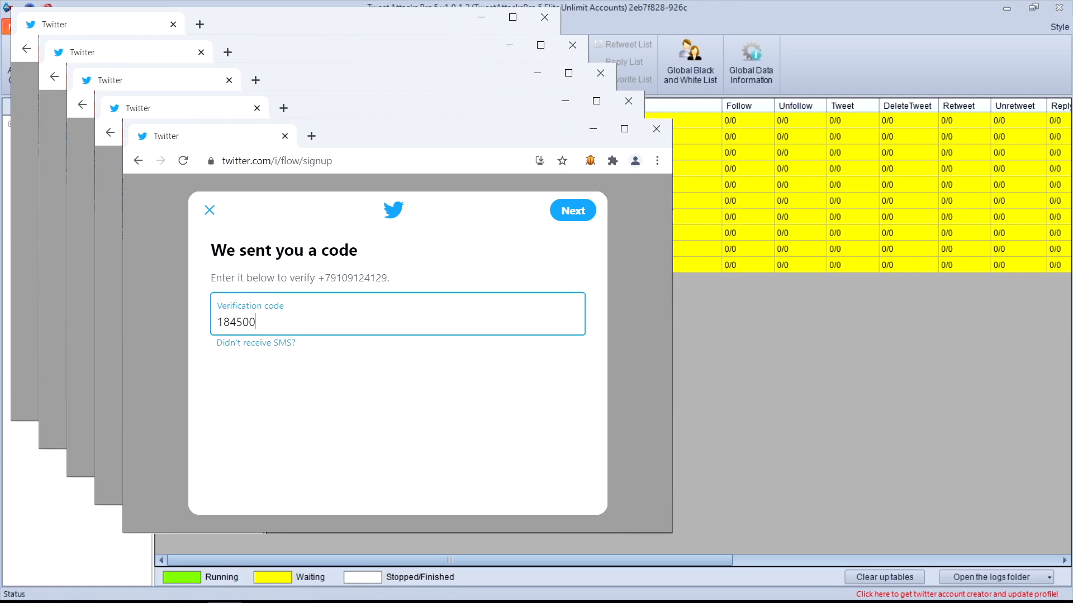
left_click(572, 210)
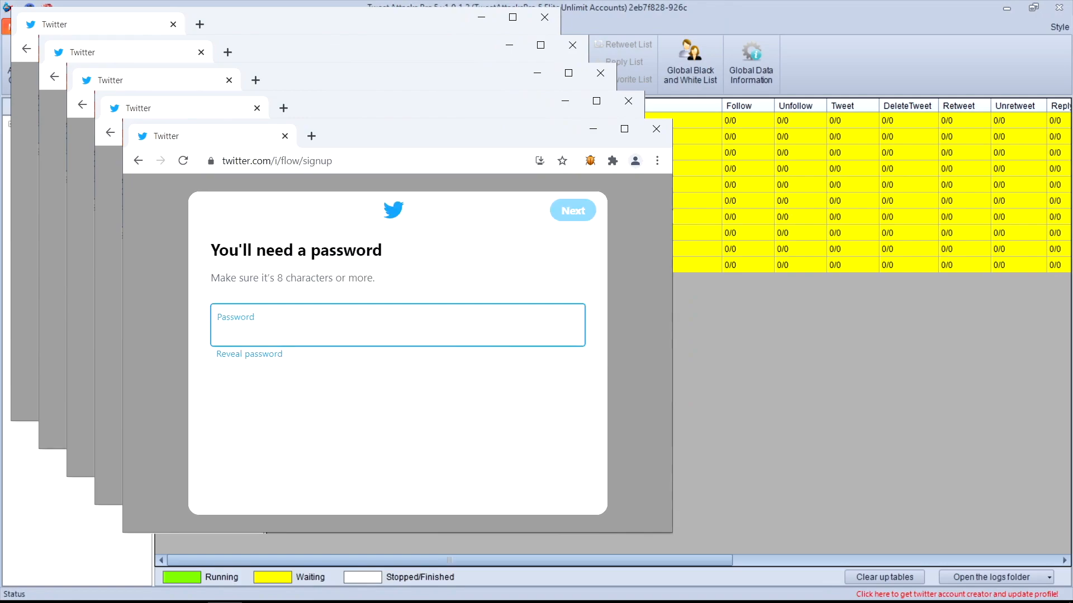
type("password")
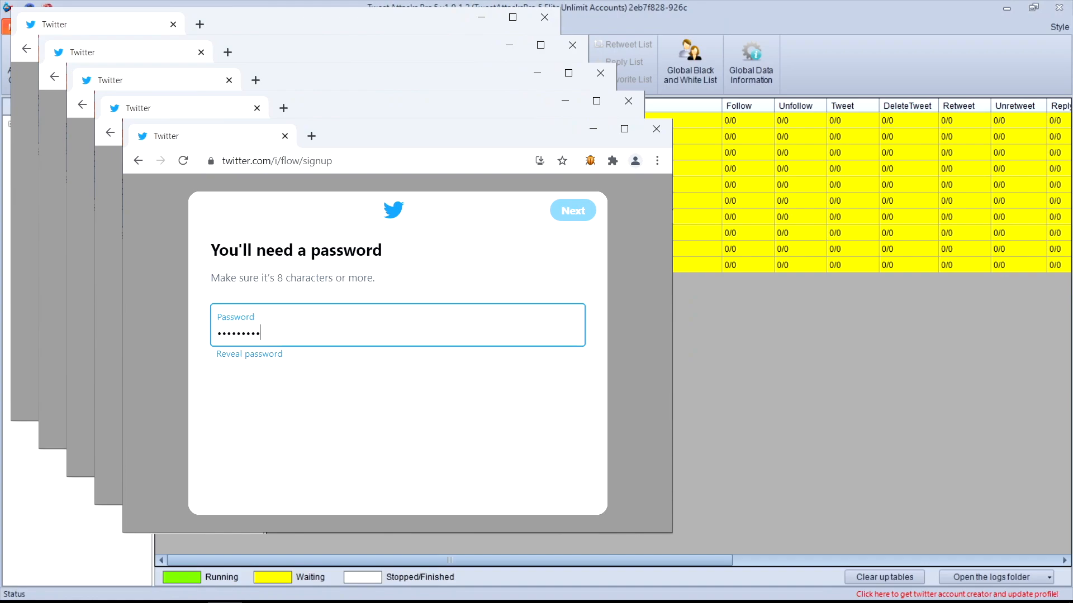
left_click(573, 210)
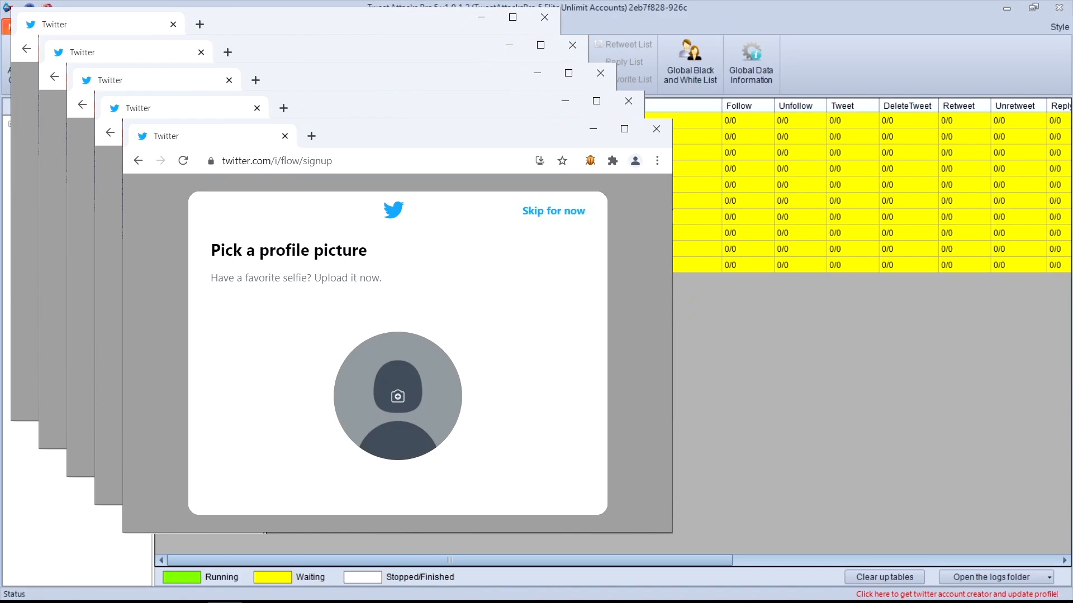
Step: Skip the profile picture, bio and interests, and finish the follow suggestions
left_click(552, 210)
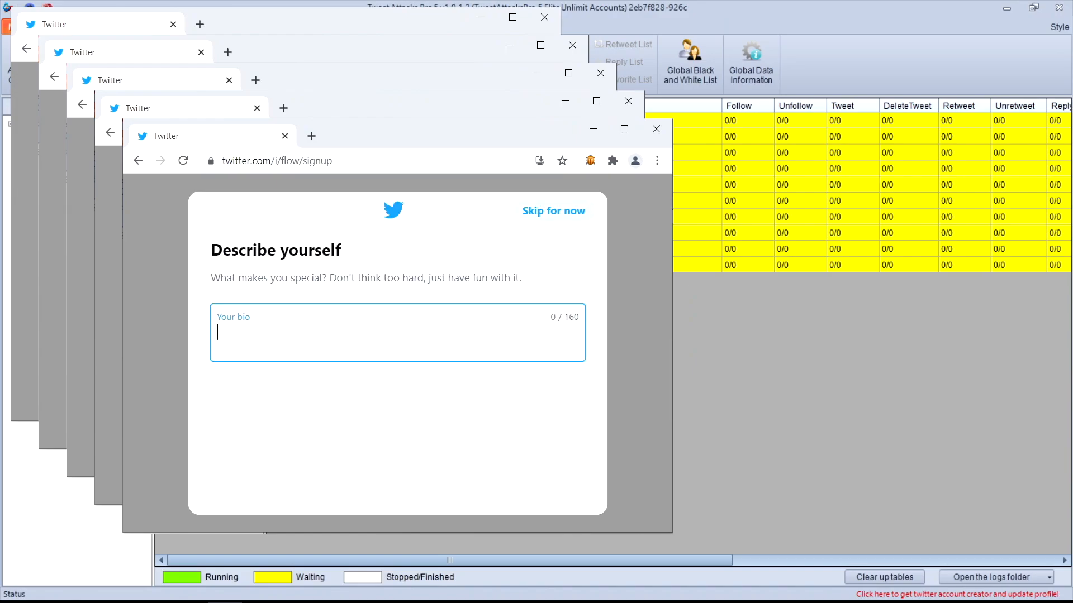
left_click(553, 211)
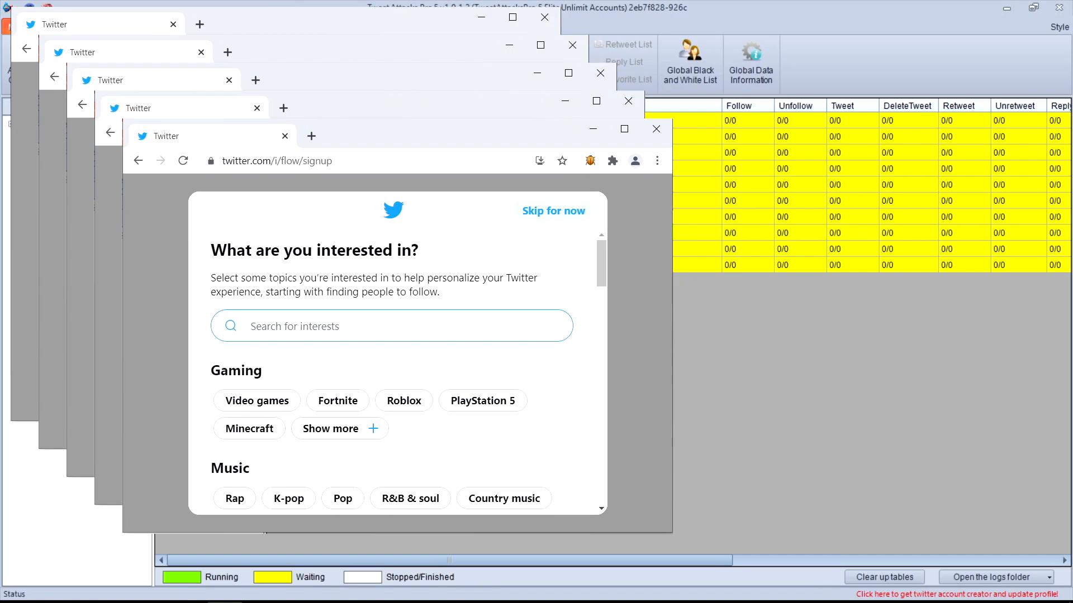
left_click(552, 210)
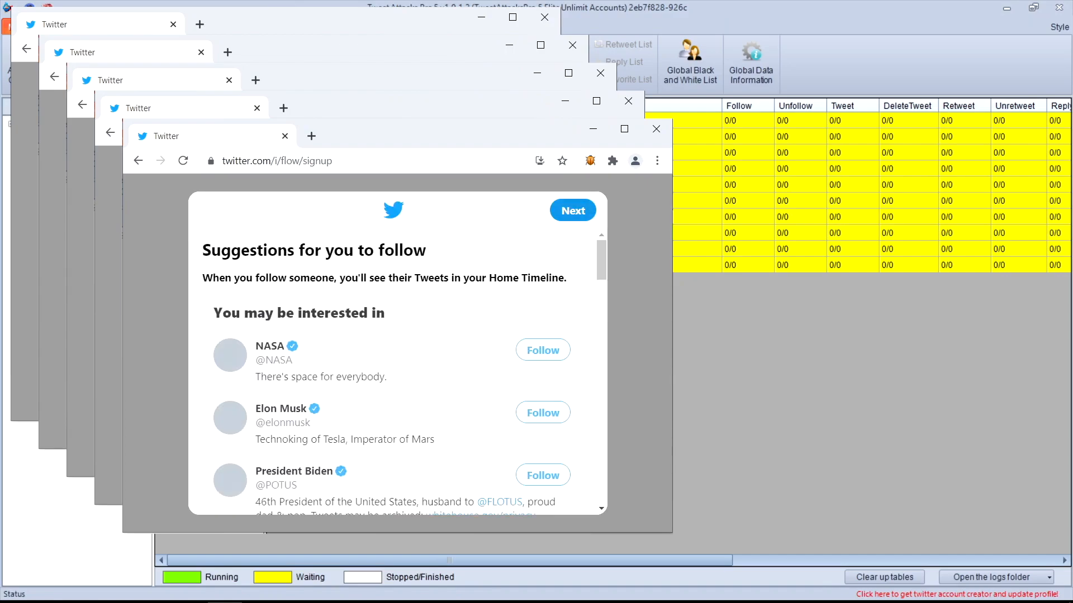
left_click(542, 350)
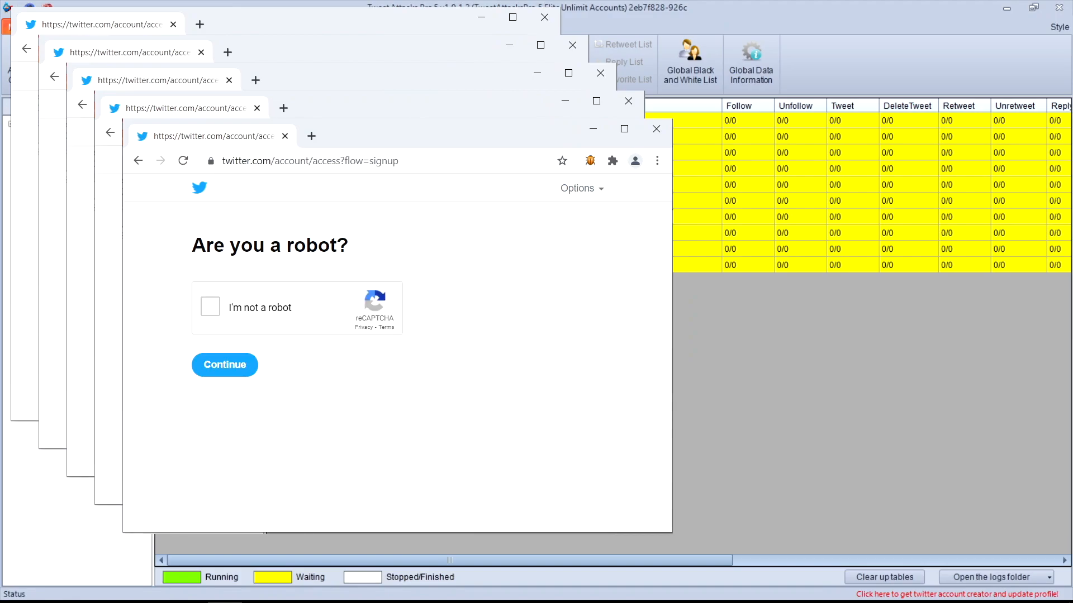
left_click(224, 365)
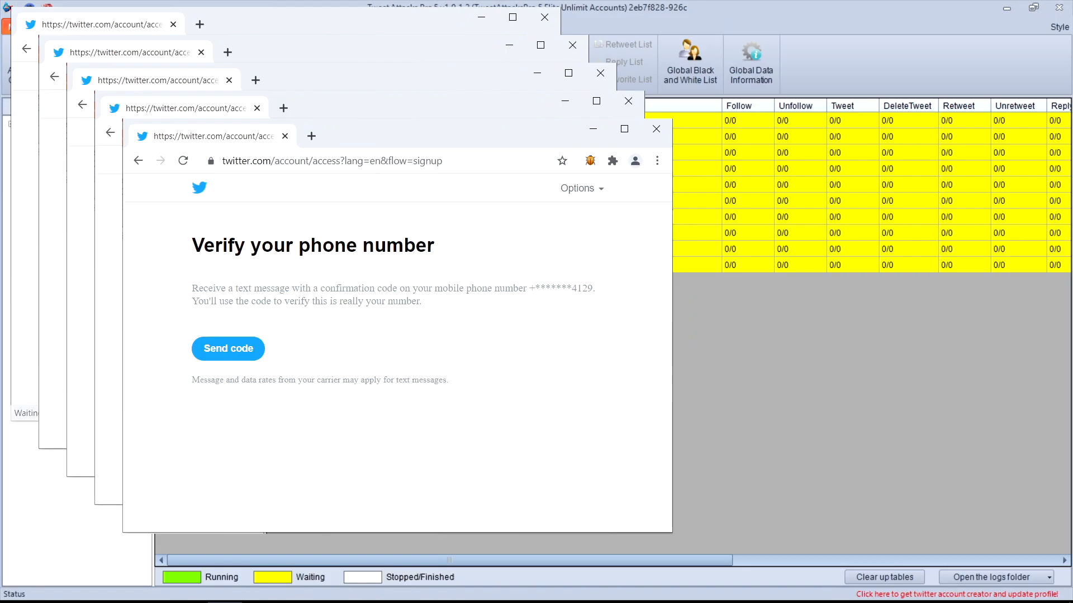
left_click(228, 348)
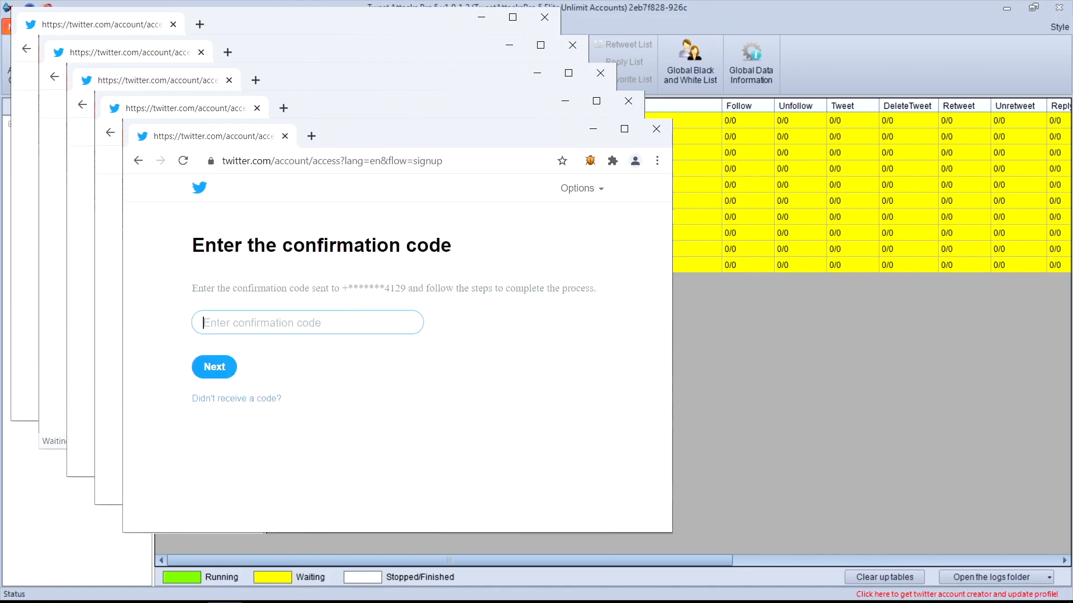
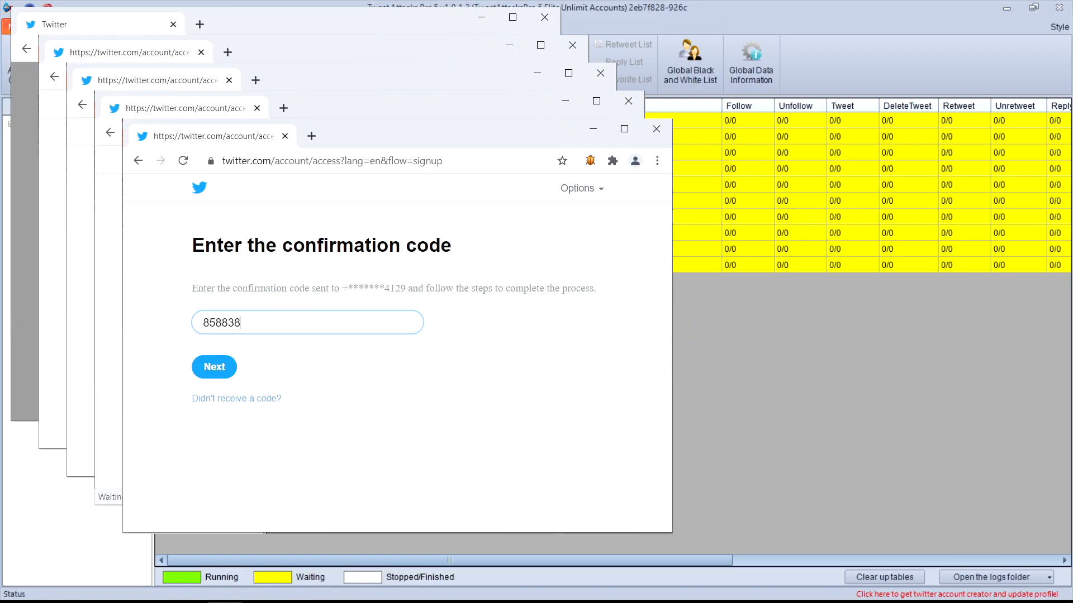
left_click(213, 367)
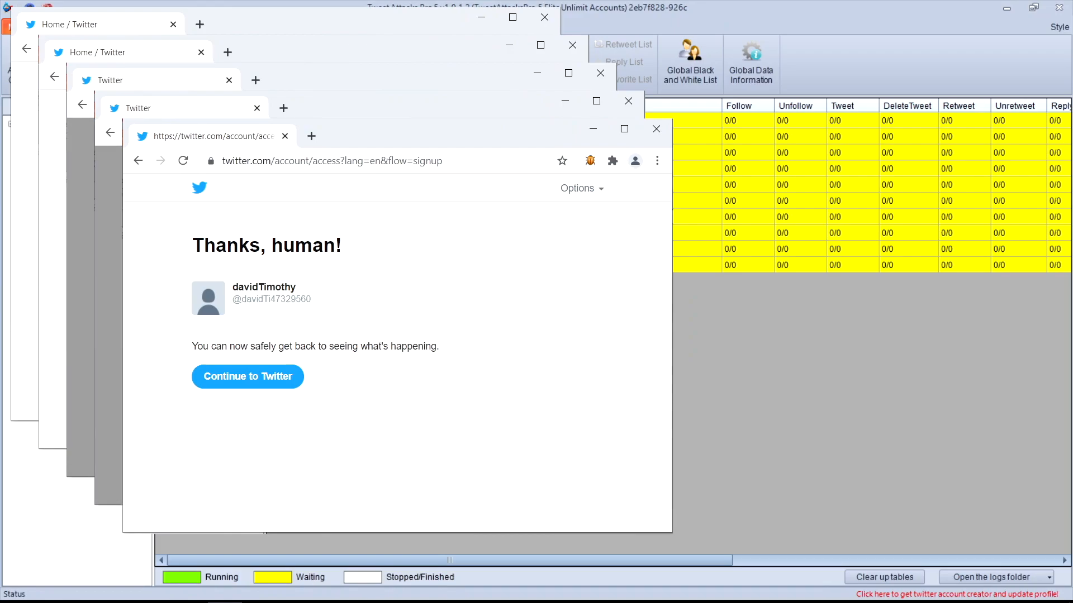
left_click(247, 376)
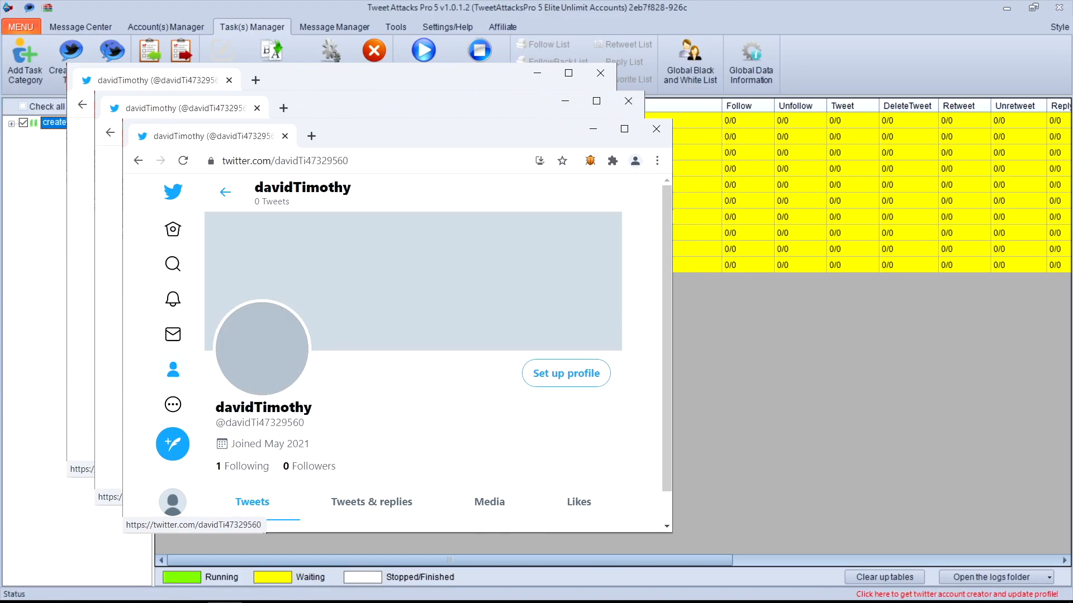
Step: Close the remaining Chrome sign-up windows until the task table of ten queued tasks shows
left_click(600, 73)
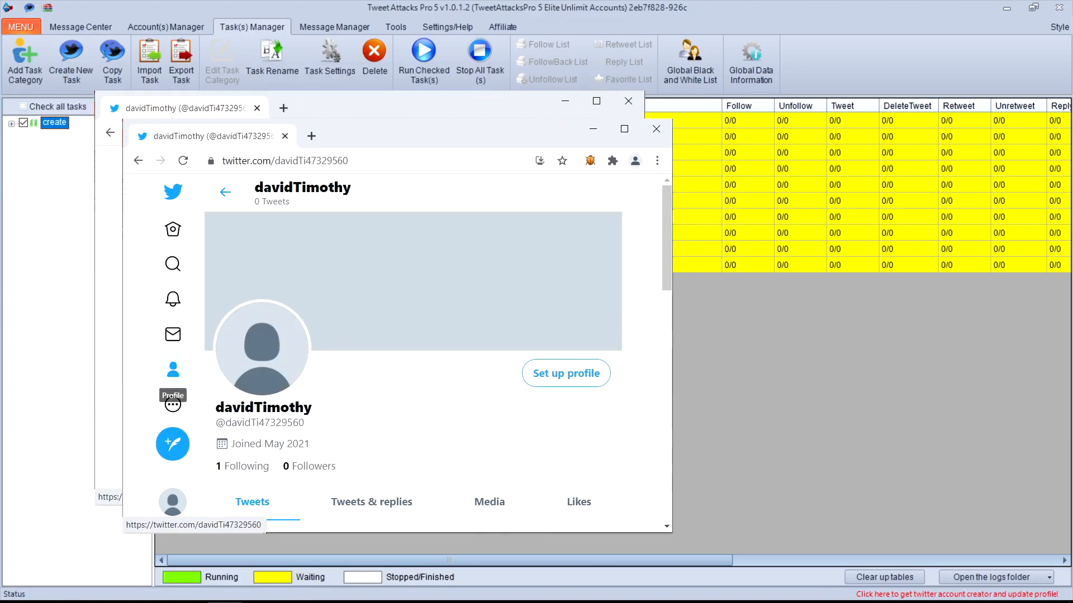
left_click(625, 100)
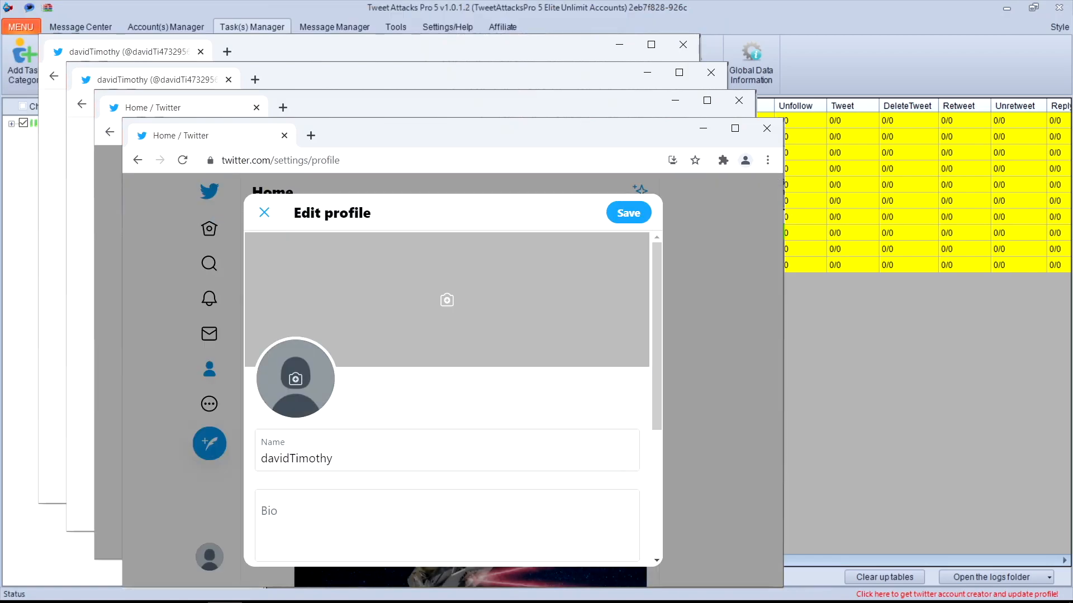
left_click(682, 45)
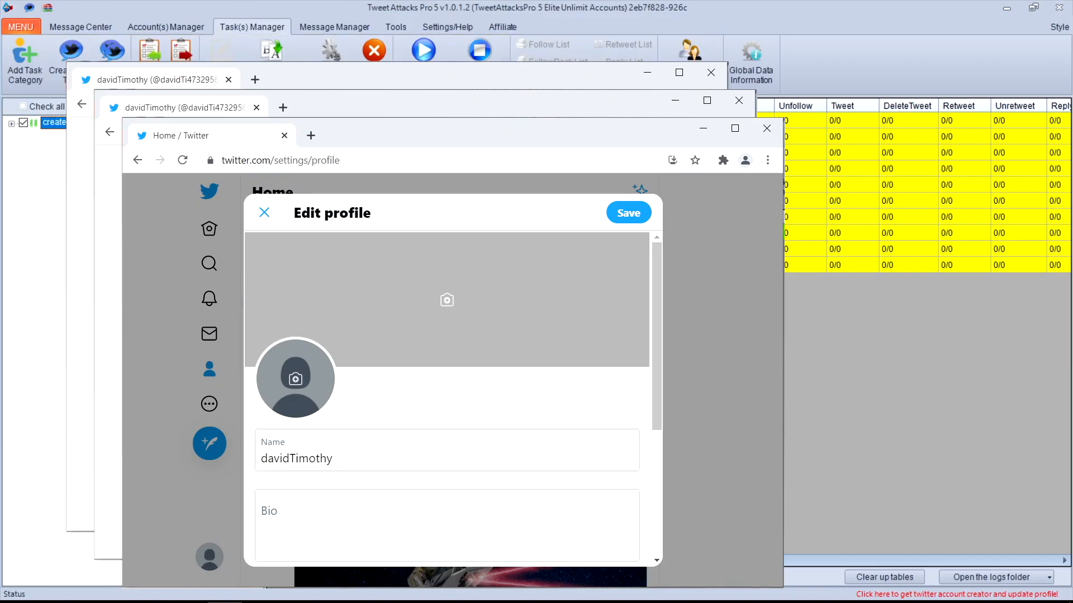
left_click(264, 213)
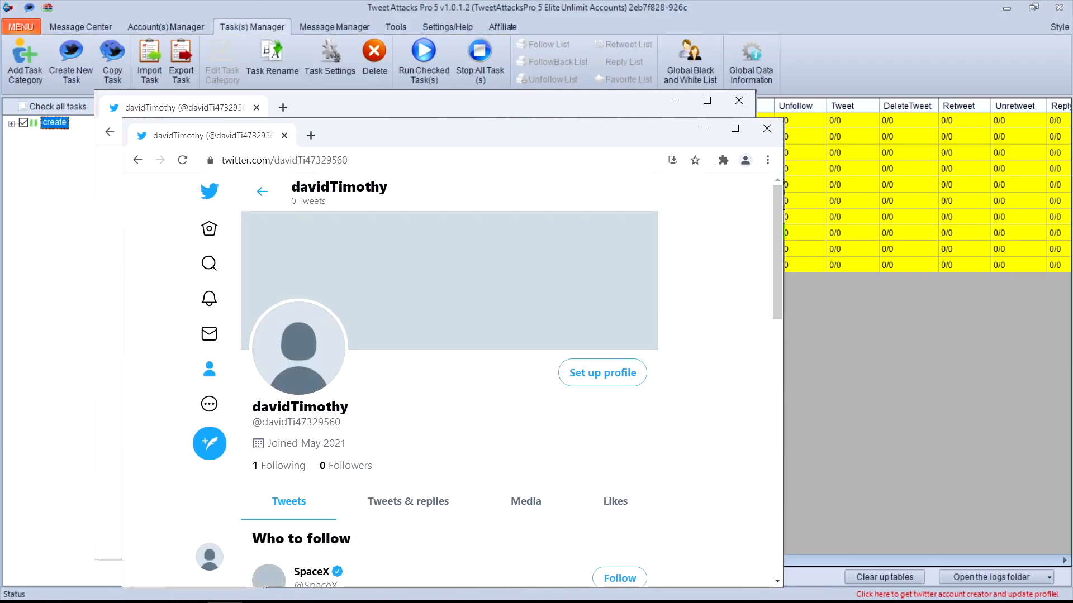
left_click(737, 101)
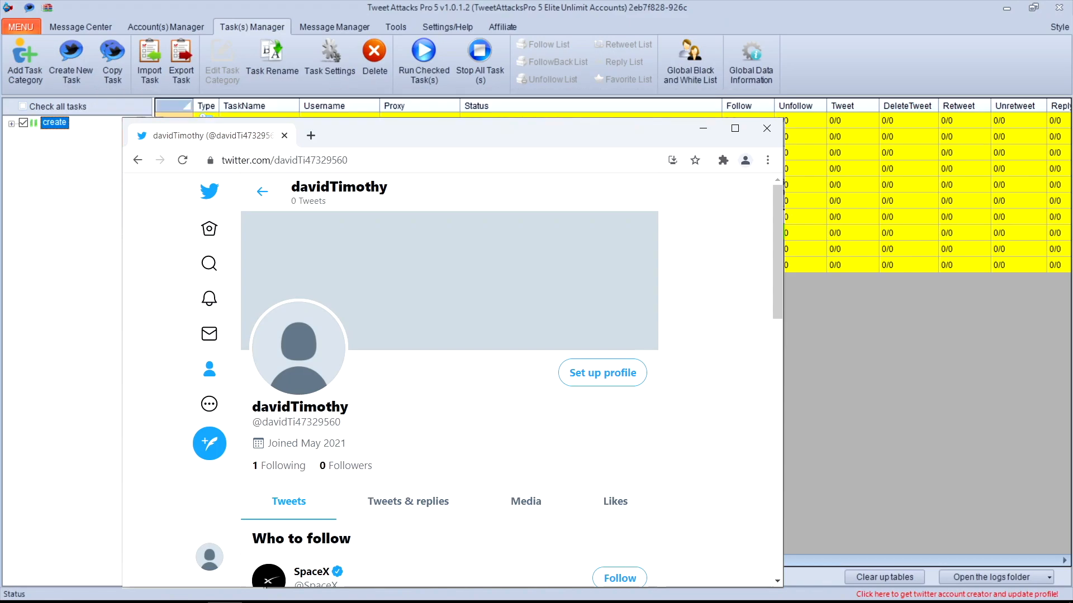
left_click(765, 129)
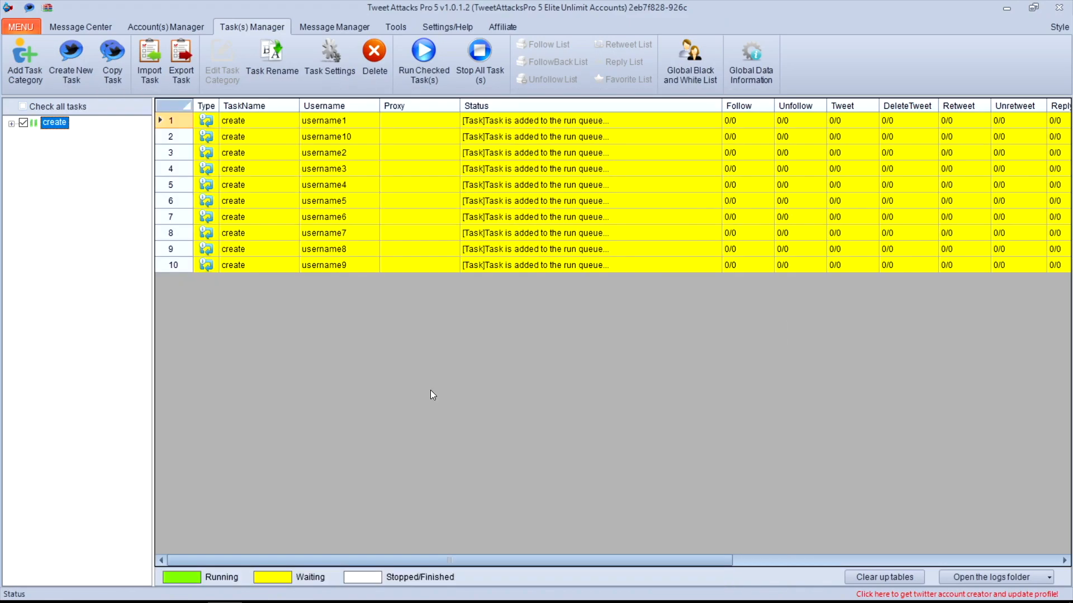